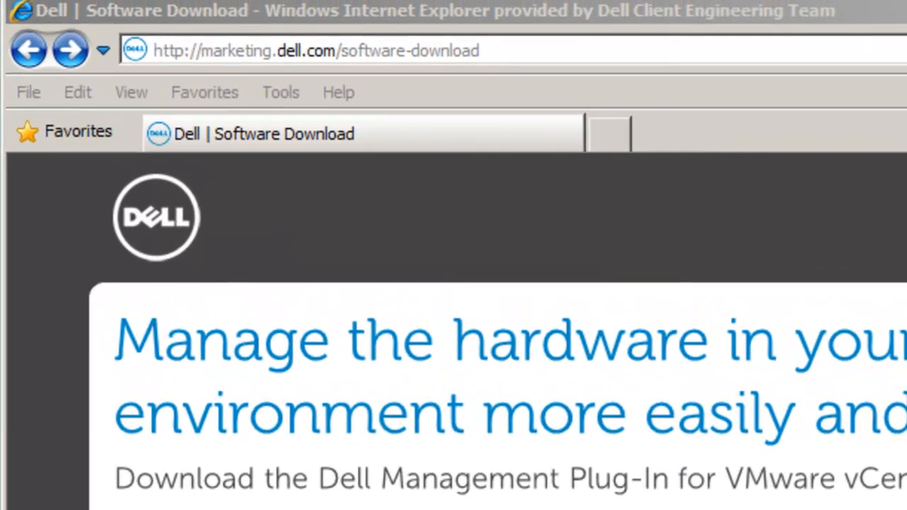
{"action": "left_click", "coordinate": [318, 51]}
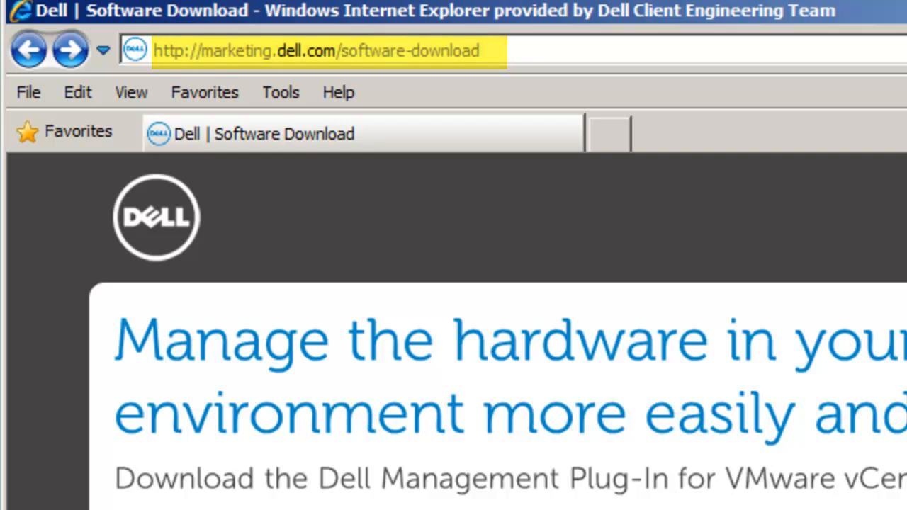
{"action": "scroll", "scroll_direction": "down", "scroll_amount": 3}
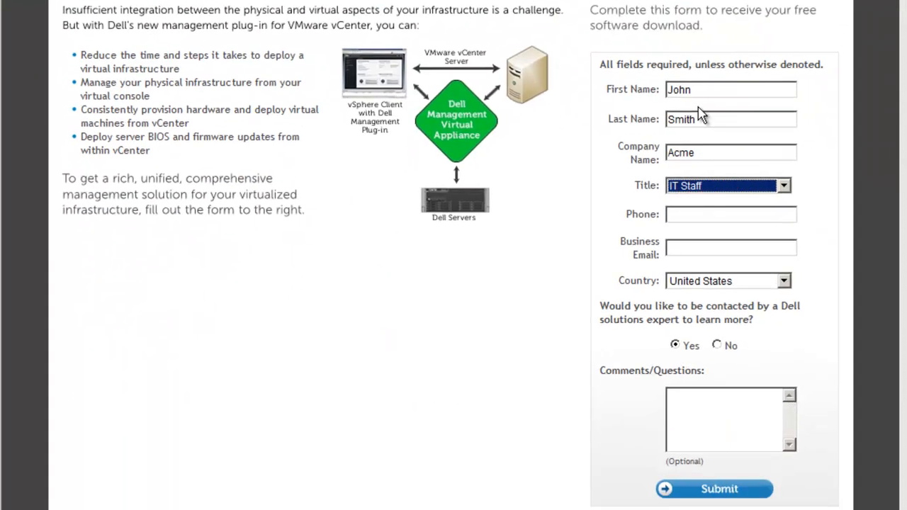
{"action": "type", "text": "555 555-1212"}
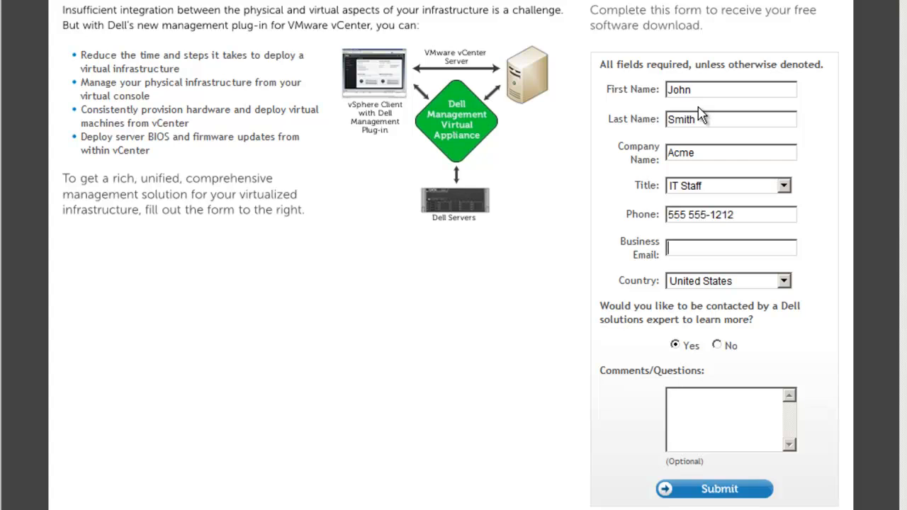
{"action": "type", "text": "jsmith@acme.com"}
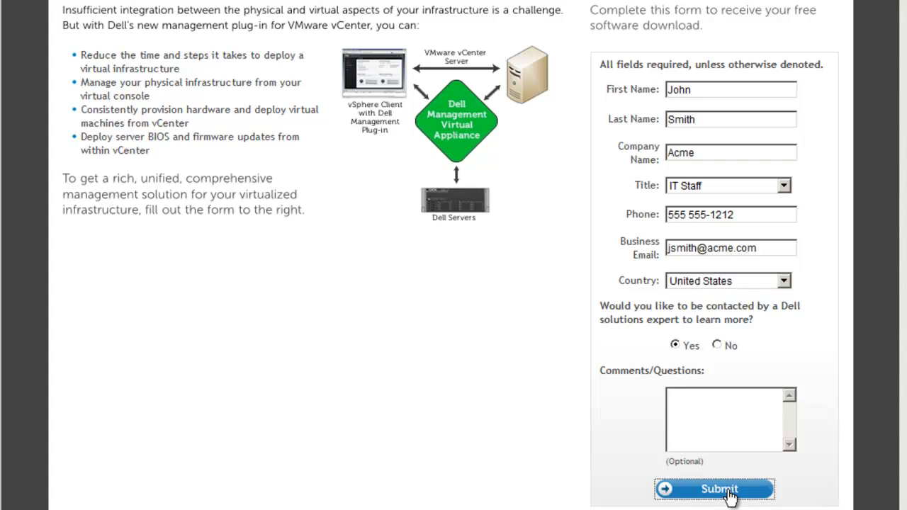
{"action": "left_click", "coordinate": [714, 489]}
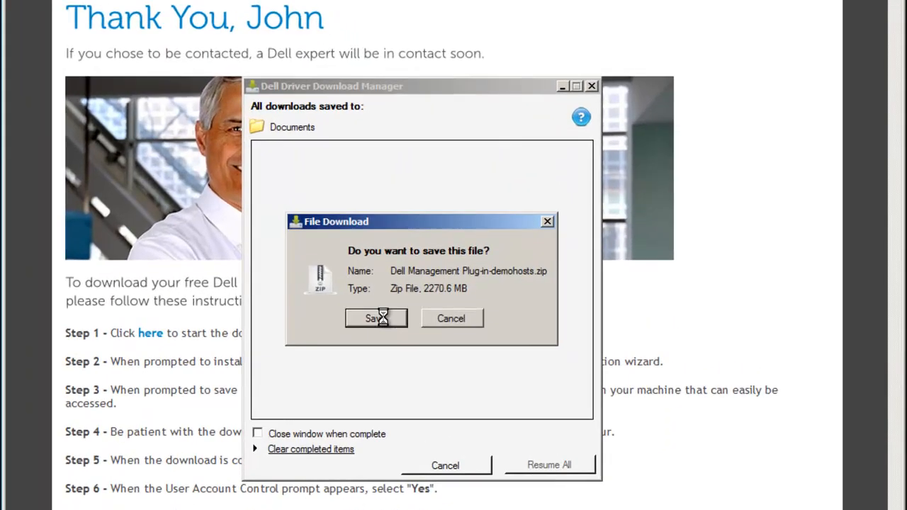
- Save Dell Management Plug-in-demohosts.zip to Temp2 and open the containing folder
{"action": "left_click", "coordinate": [375, 318]}
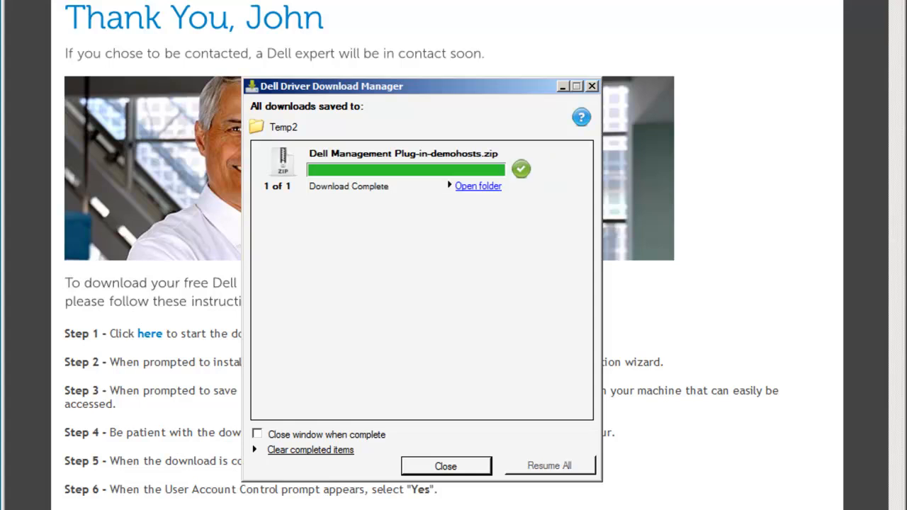
{"action": "left_click", "coordinate": [478, 186]}
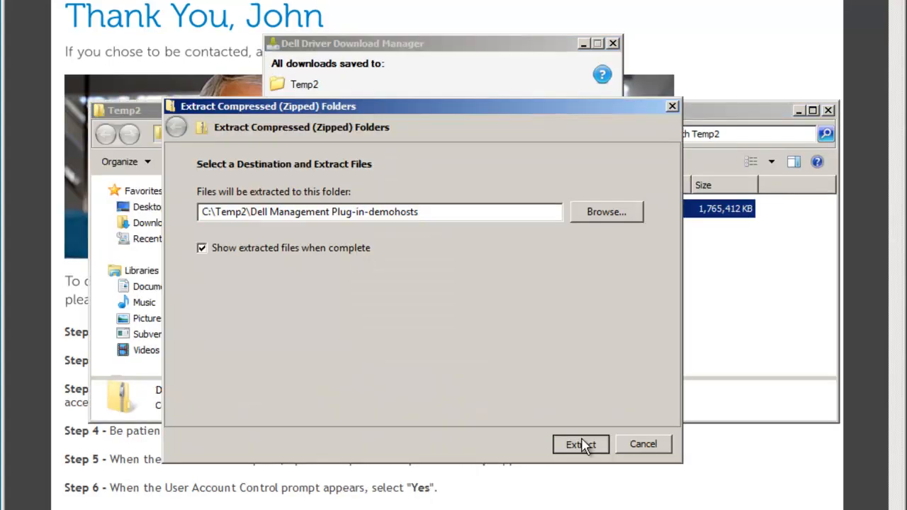
- Extract the zip in Temp2 and launch Dell_Management_Plug-in from the extracted folder
{"action": "left_click", "coordinate": [581, 445]}
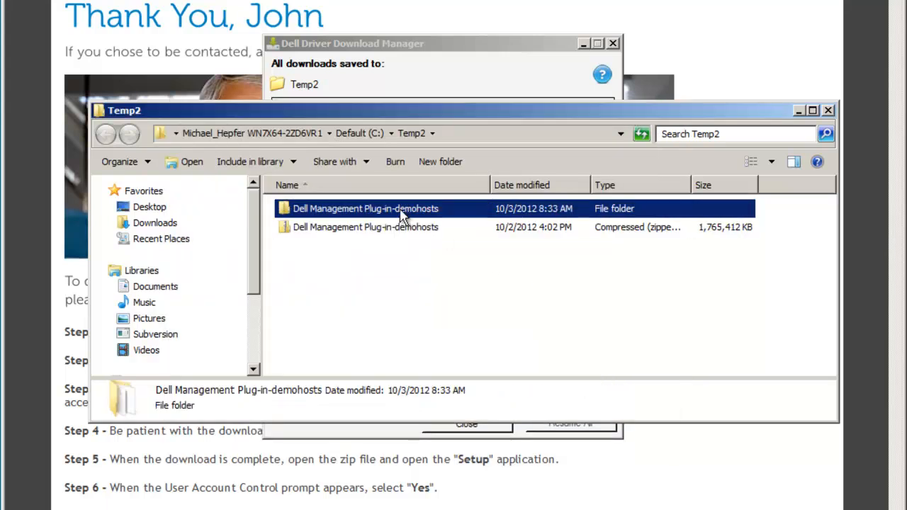
{"action": "double_click", "coordinate": [365, 208]}
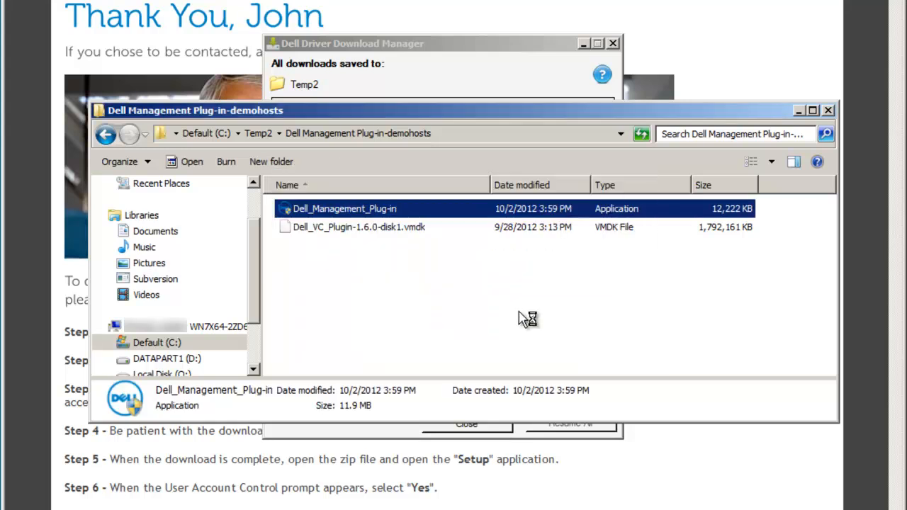
{"action": "double_click", "coordinate": [343, 208]}
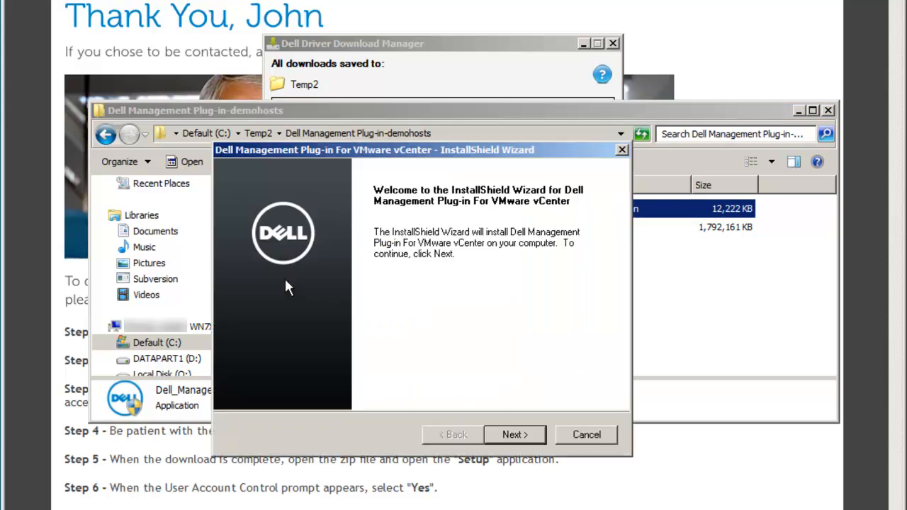
- Accept the license, install and finish the wizard, then select Dell_VC_Plugin-1.6.0.ovf
{"action": "left_click", "coordinate": [515, 434]}
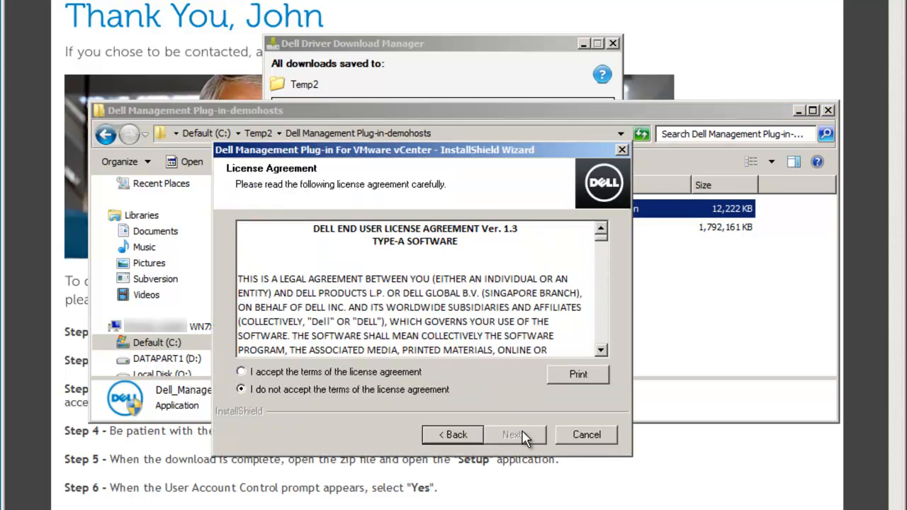
{"action": "left_click", "coordinate": [241, 371]}
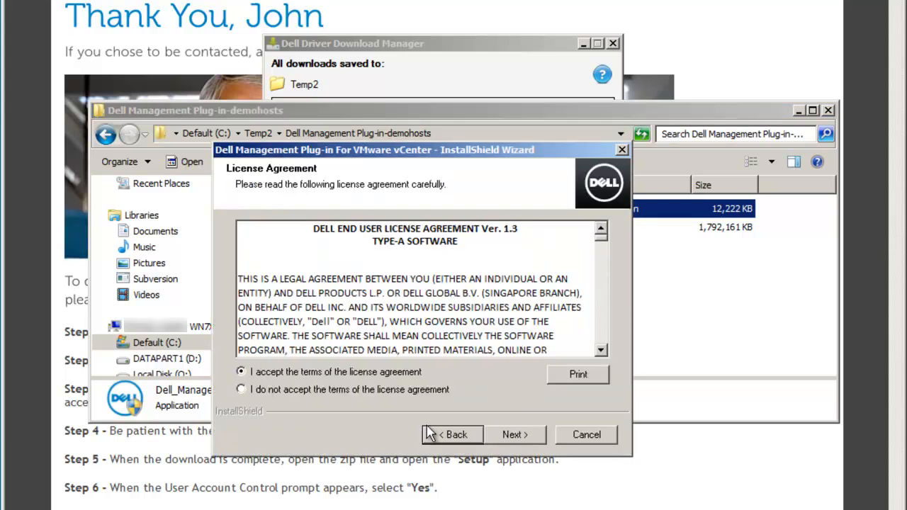
{"action": "left_click", "coordinate": [514, 434]}
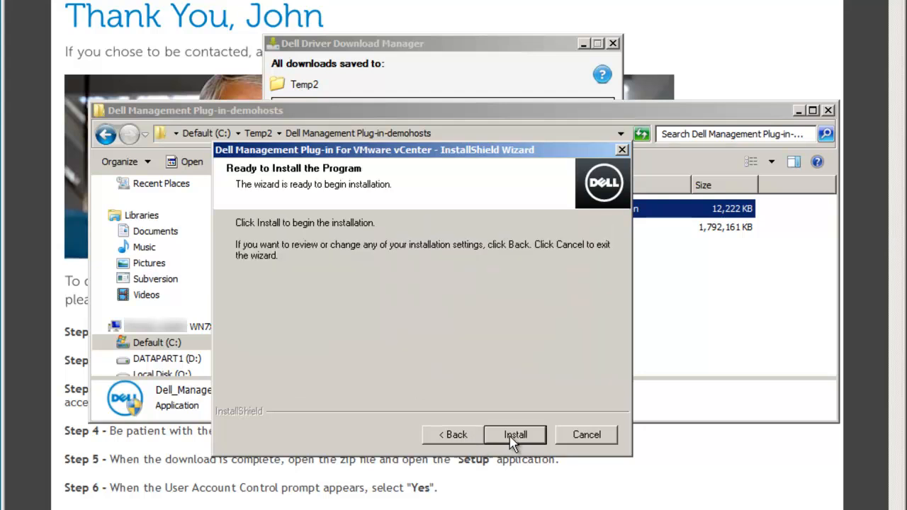
{"action": "left_click", "coordinate": [515, 434]}
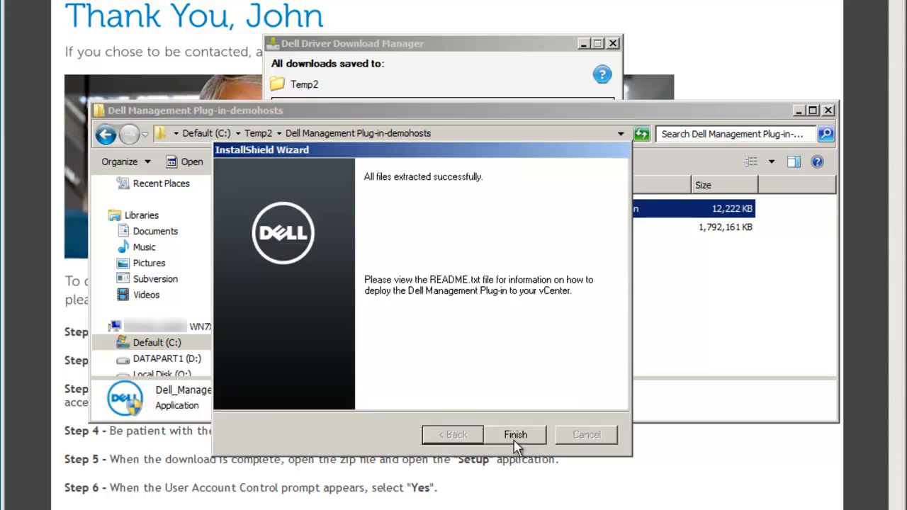
{"action": "left_click", "coordinate": [515, 434]}
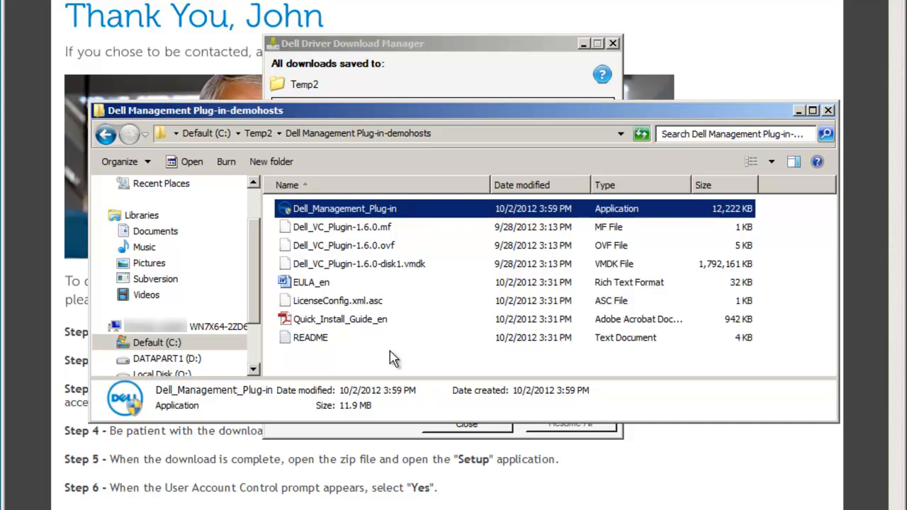
{"action": "left_click", "coordinate": [343, 245]}
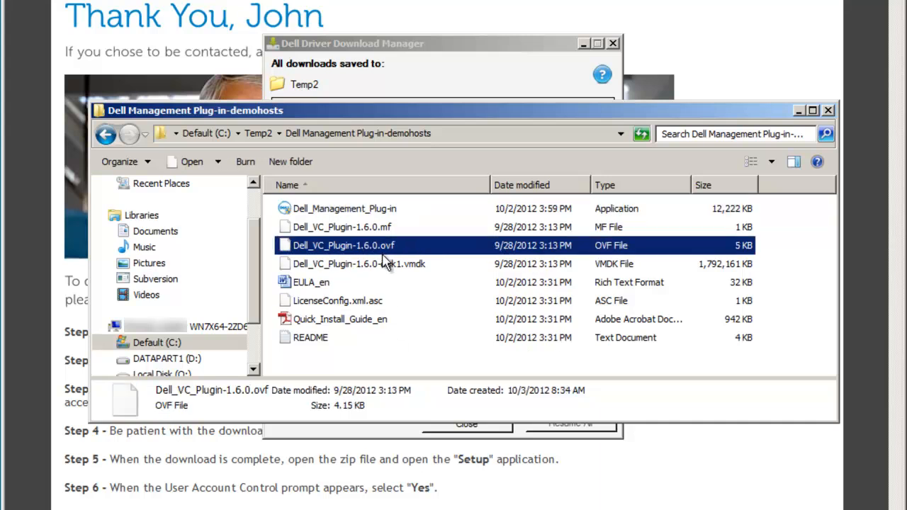
{"action": "mouse_move", "coordinate": [379, 265]}
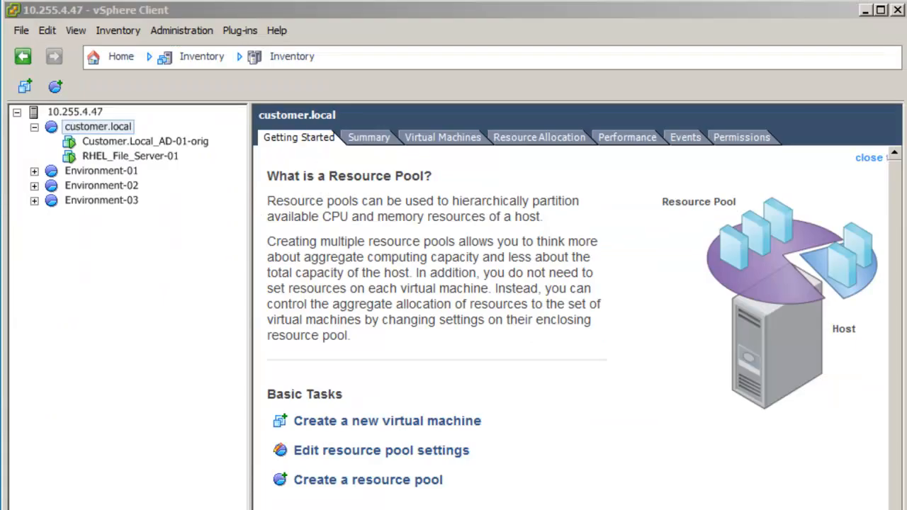
- Deploy Dell_VC_Plugin-1.6.0.ovf with its default name and Thick Provision Eager Zeroed disks
{"action": "left_click", "coordinate": [21, 30]}
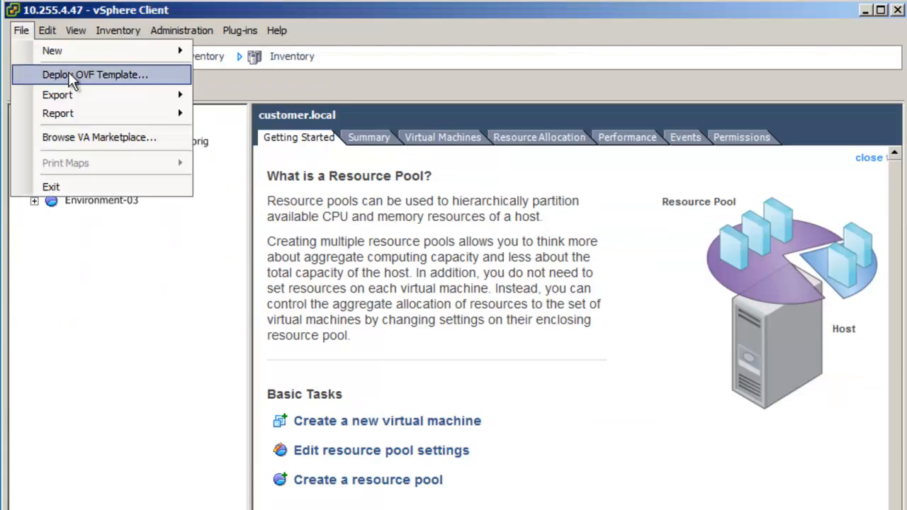
{"action": "left_click", "coordinate": [96, 75]}
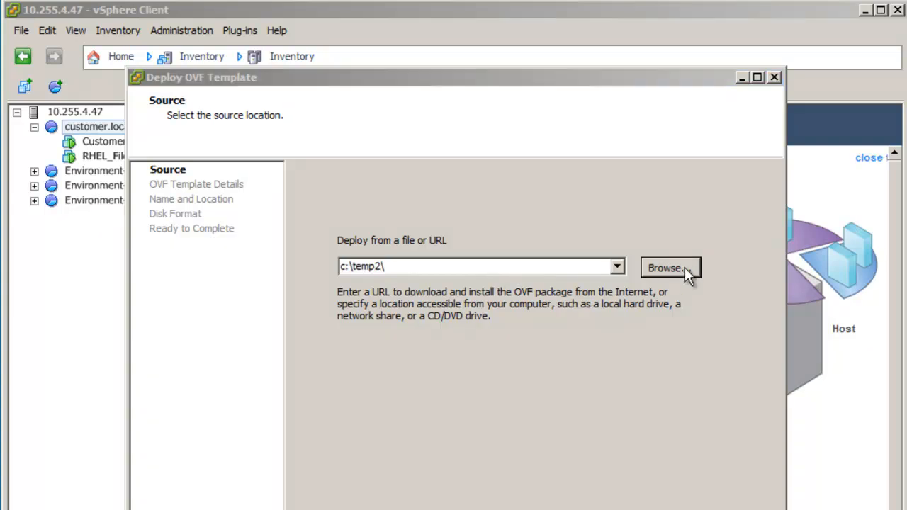
{"action": "left_click", "coordinate": [668, 268]}
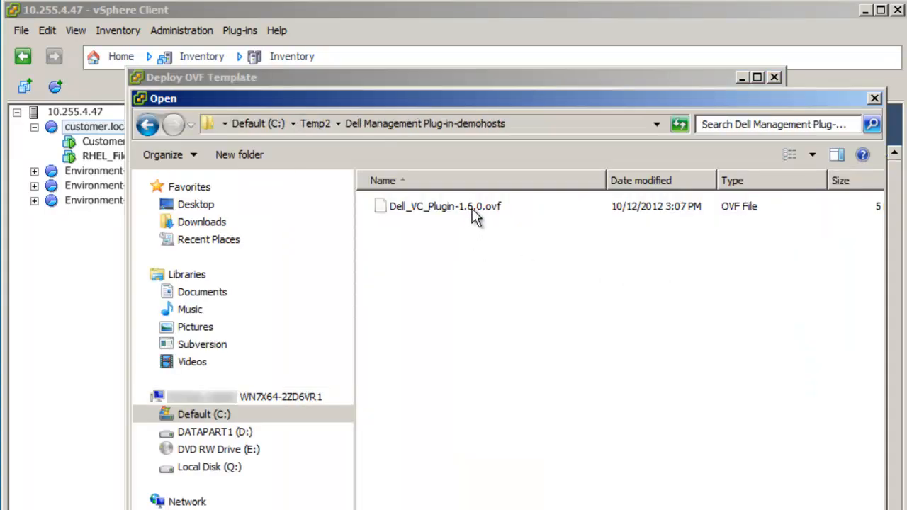
{"action": "double_click", "coordinate": [444, 207]}
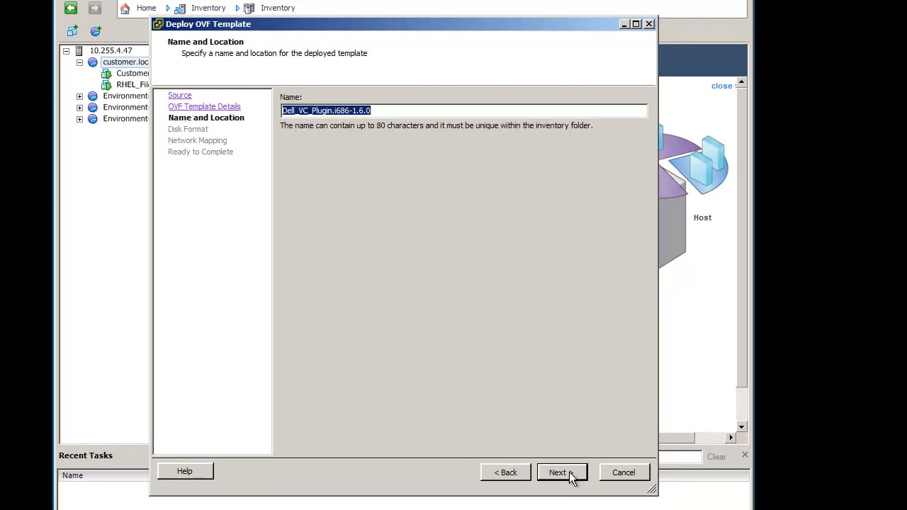
{"action": "left_click", "coordinate": [558, 473]}
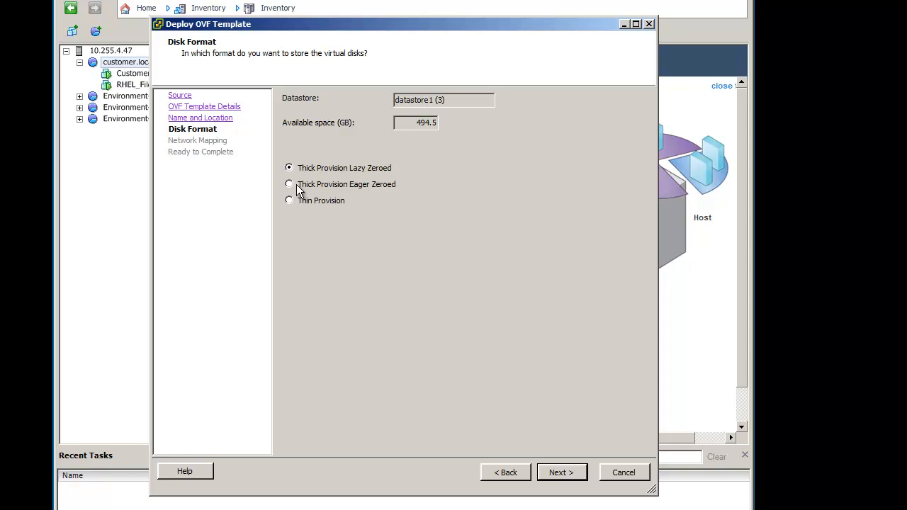
{"action": "left_click", "coordinate": [288, 184]}
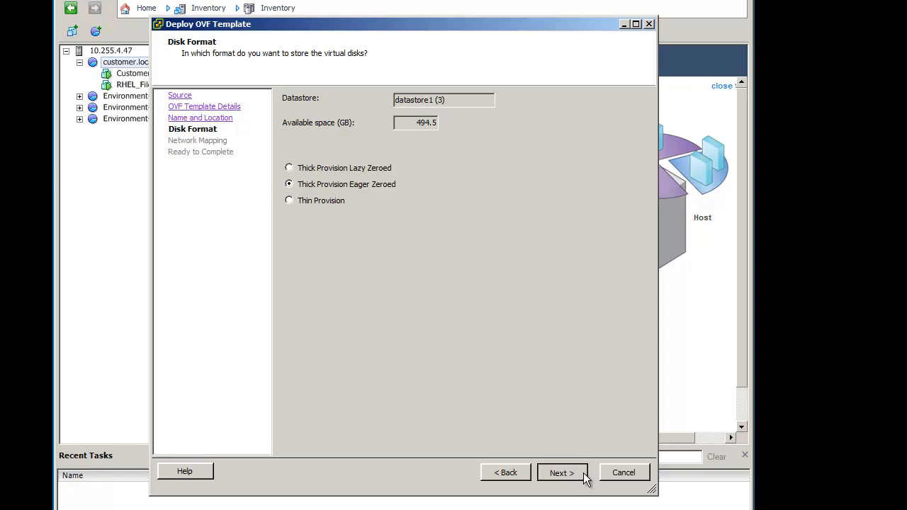
{"action": "left_click", "coordinate": [561, 473]}
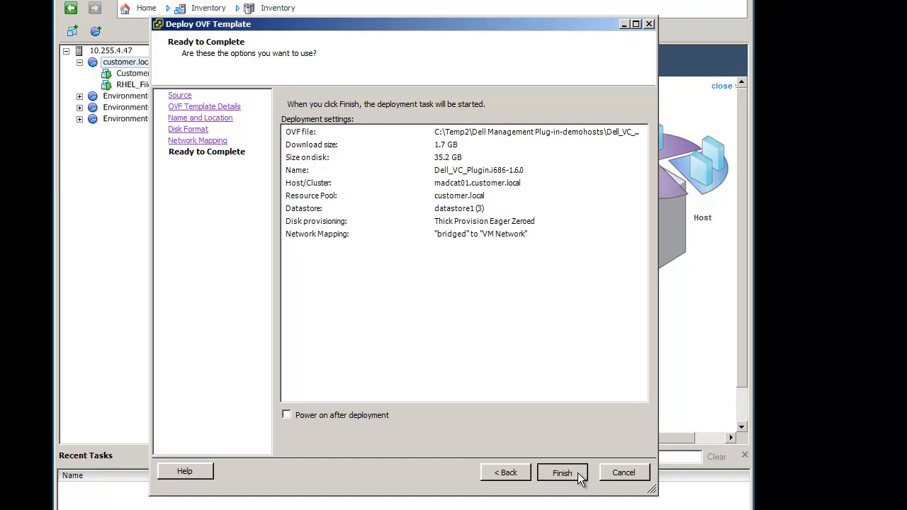
{"action": "left_click", "coordinate": [562, 472]}
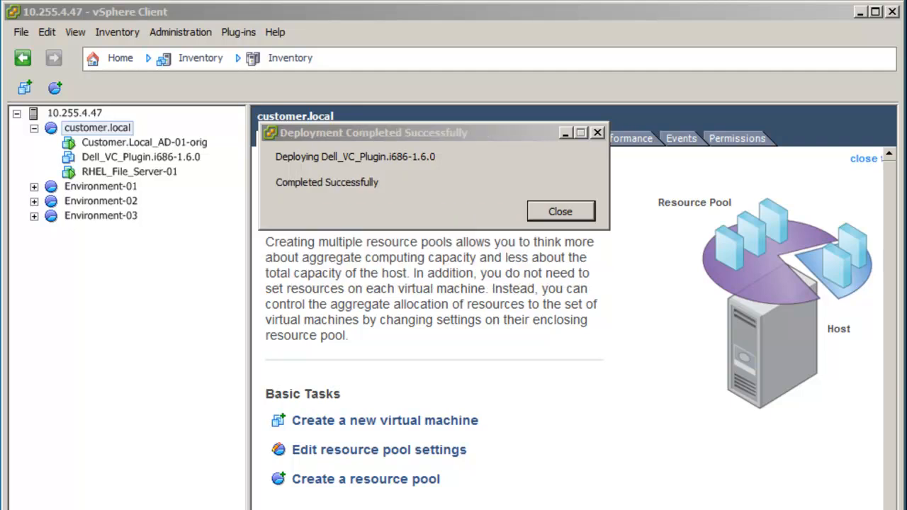
- Dismiss the deployment notice, power on Dell_VC_Plugin.i686-1.6.0, and open its console
{"action": "left_click", "coordinate": [559, 211]}
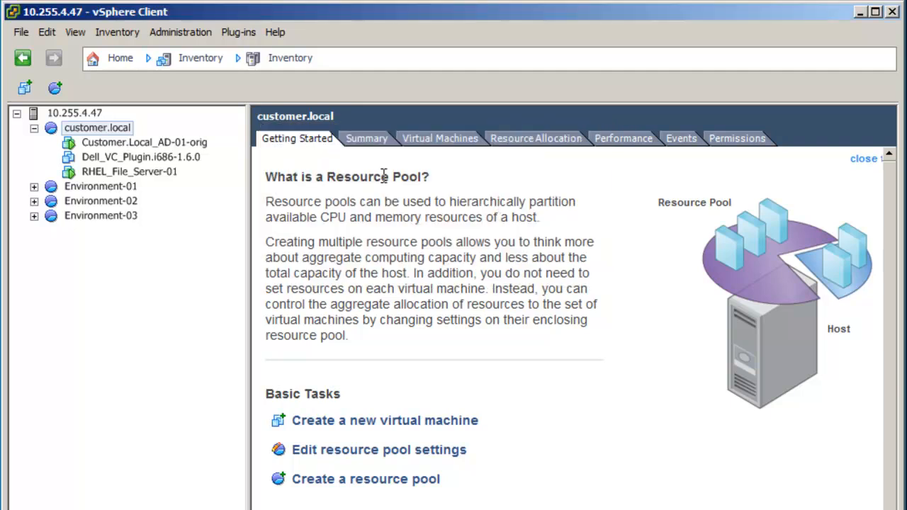
{"action": "left_click", "coordinate": [140, 157]}
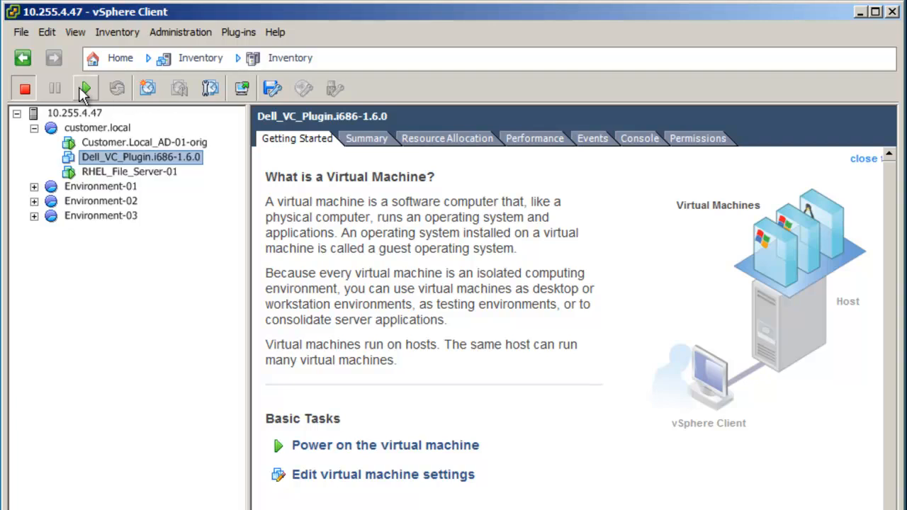
{"action": "left_click", "coordinate": [85, 88]}
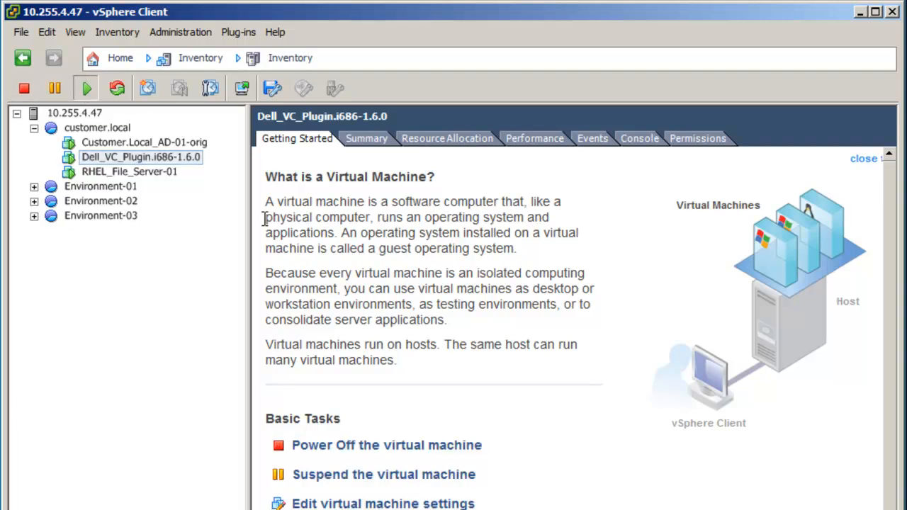
{"action": "mouse_move", "coordinate": [242, 88]}
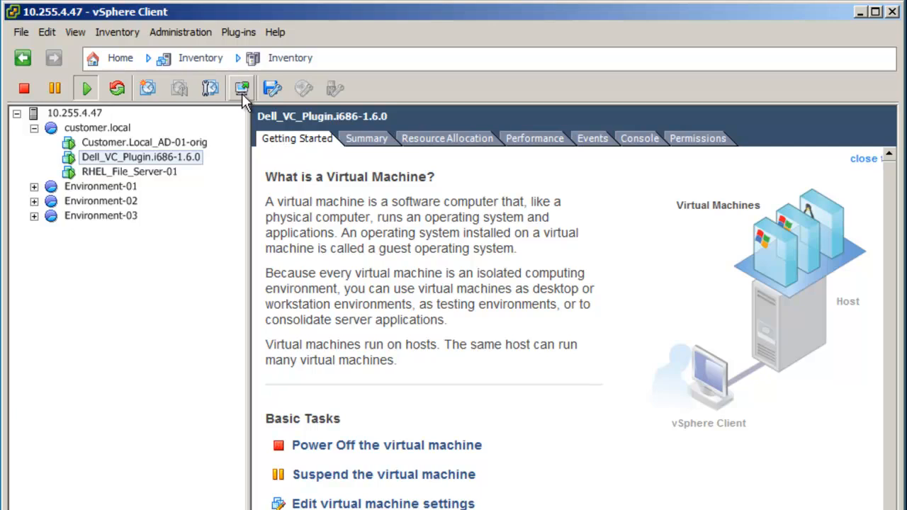
{"action": "left_click", "coordinate": [241, 88]}
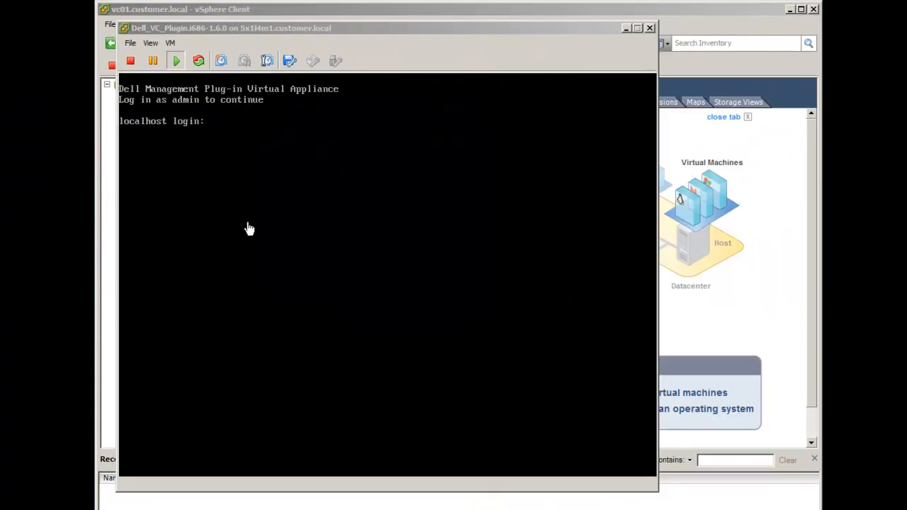
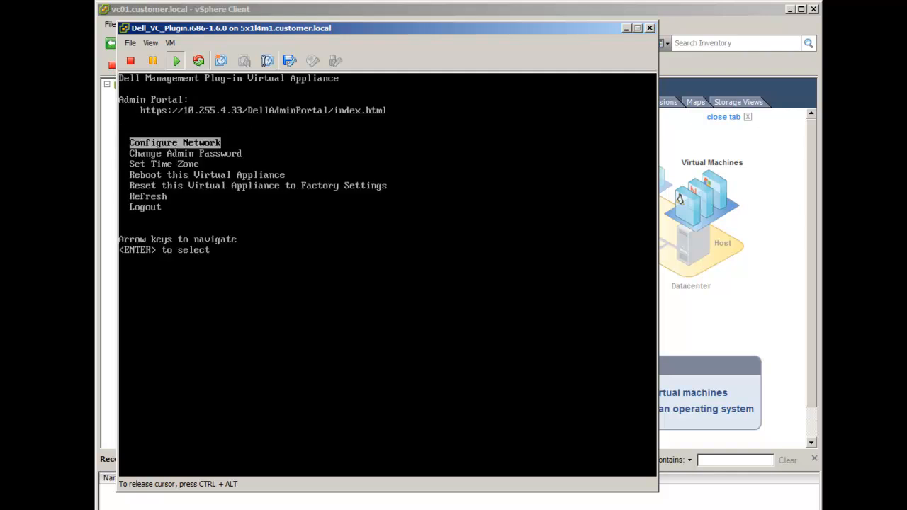
- Log in to the appliance as admin, set the time zone, and confirm the restart with y
{"action": "key", "text": "Down"}
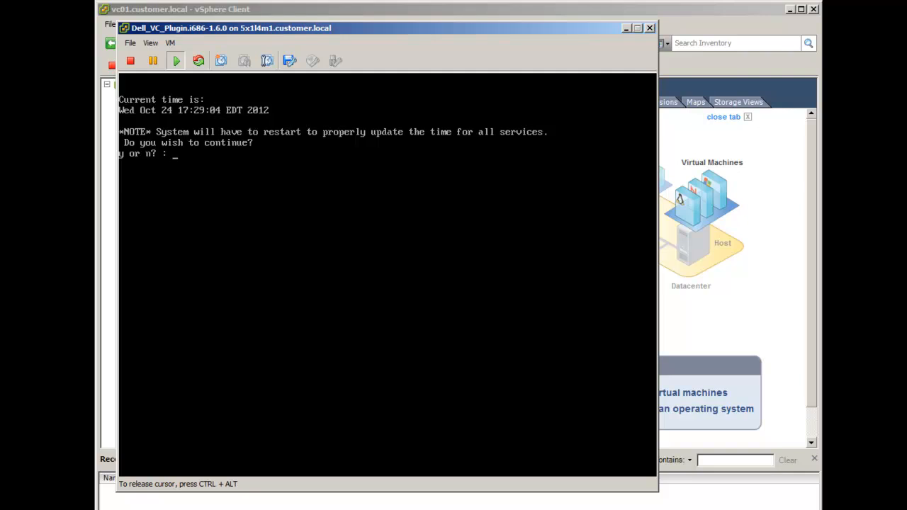
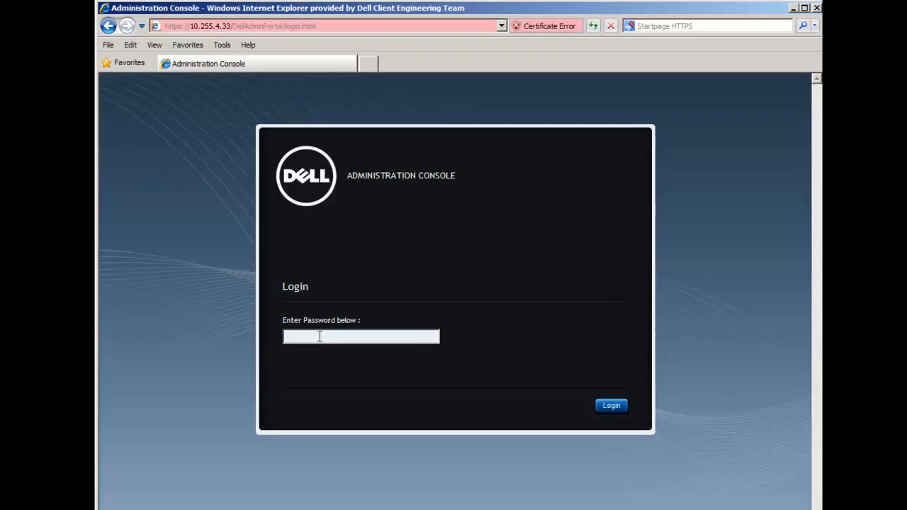
- Log in to Dell Administration Console and upload the LicenseConfig_10hosts license file
{"action": "left_click", "coordinate": [609, 404]}
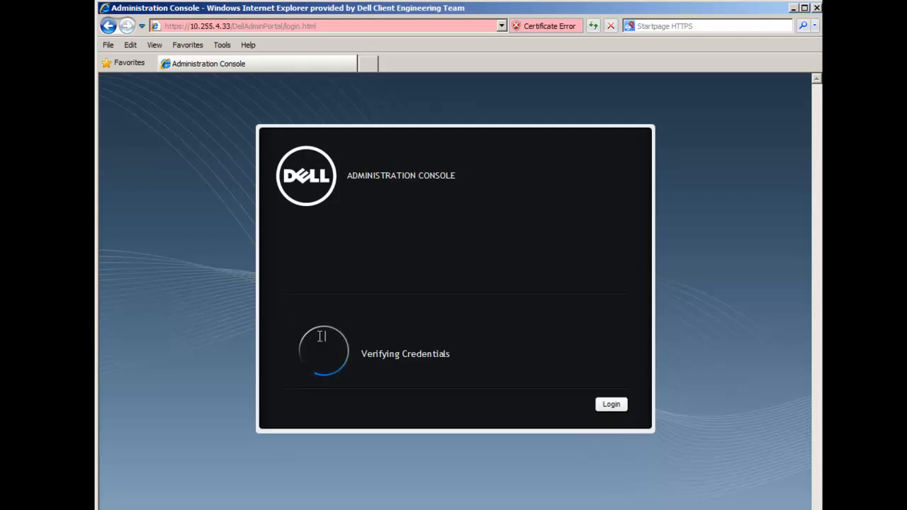
{"action": "left_click", "coordinate": [611, 403]}
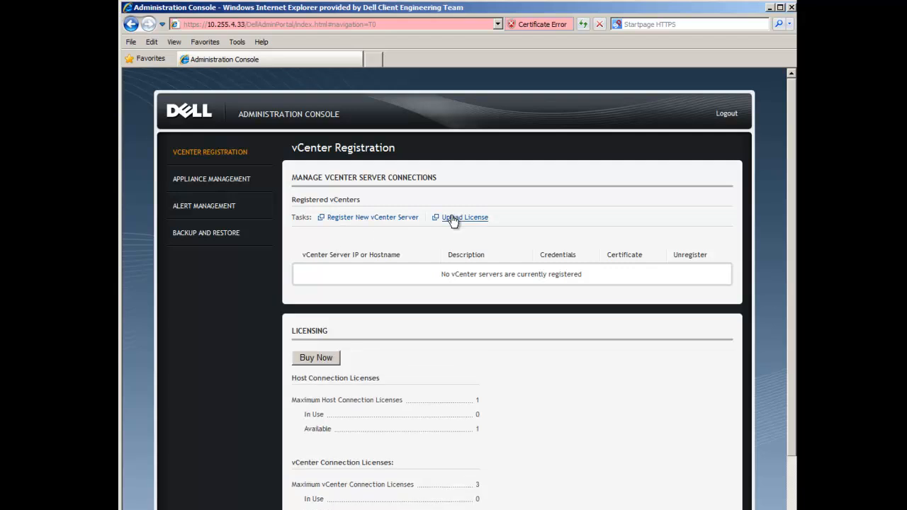
{"action": "left_click", "coordinate": [465, 216]}
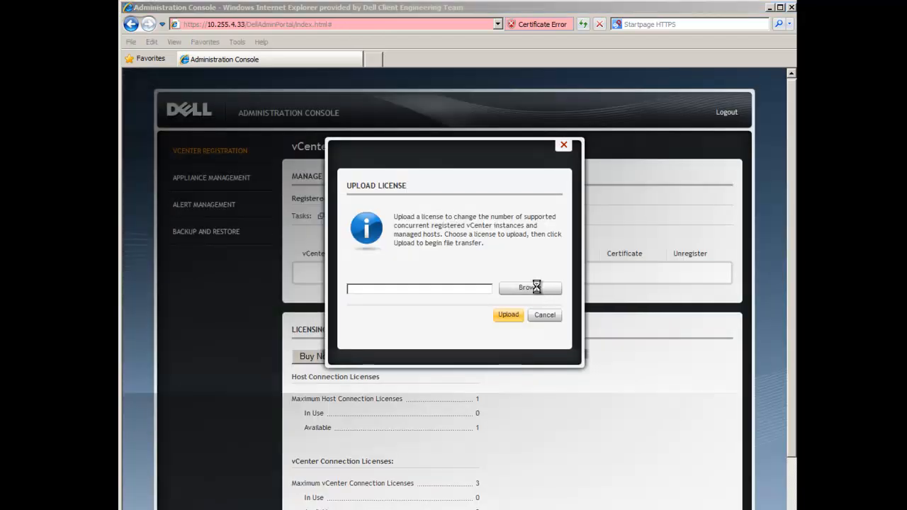
{"action": "left_click", "coordinate": [529, 287]}
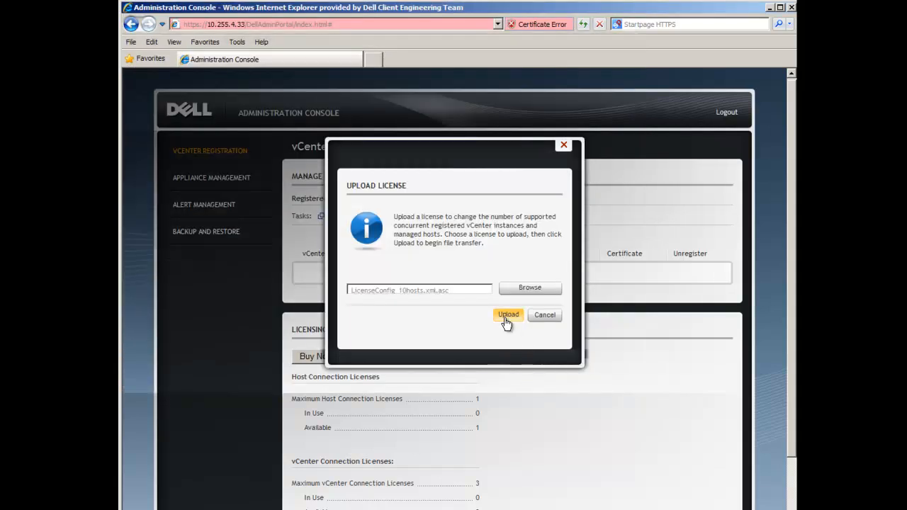
{"action": "left_click", "coordinate": [508, 315]}
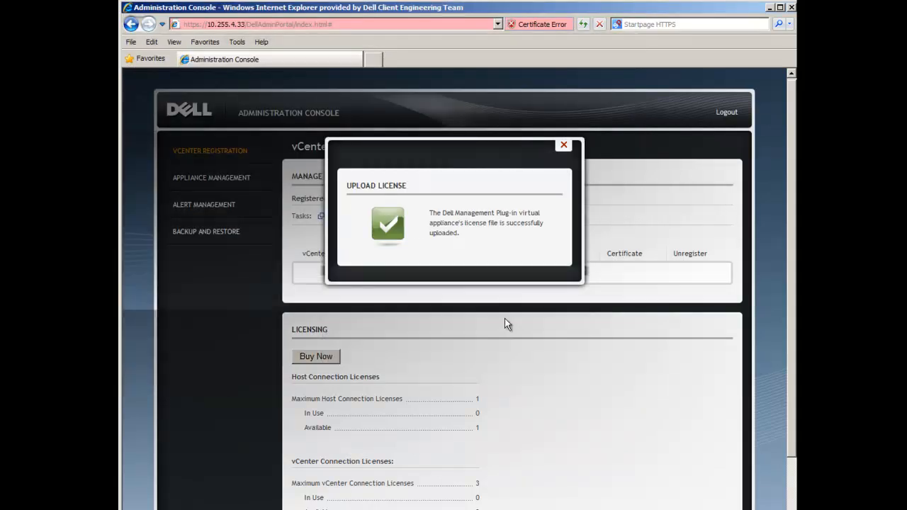
- Close the license notice and register vCenter vc-alpha.customer.local with the administrator account
{"action": "left_click", "coordinate": [563, 144]}
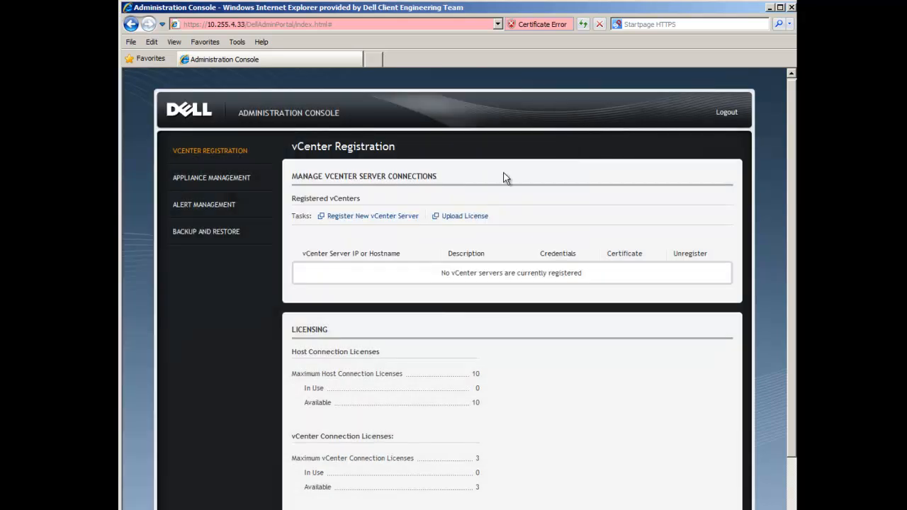
{"action": "left_click", "coordinate": [371, 215]}
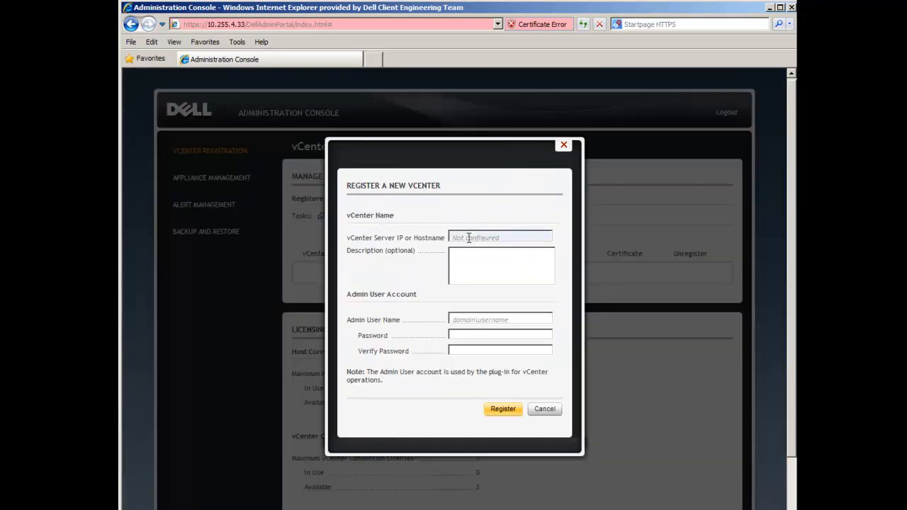
{"action": "type", "text": "vc-alpha.customer.local"}
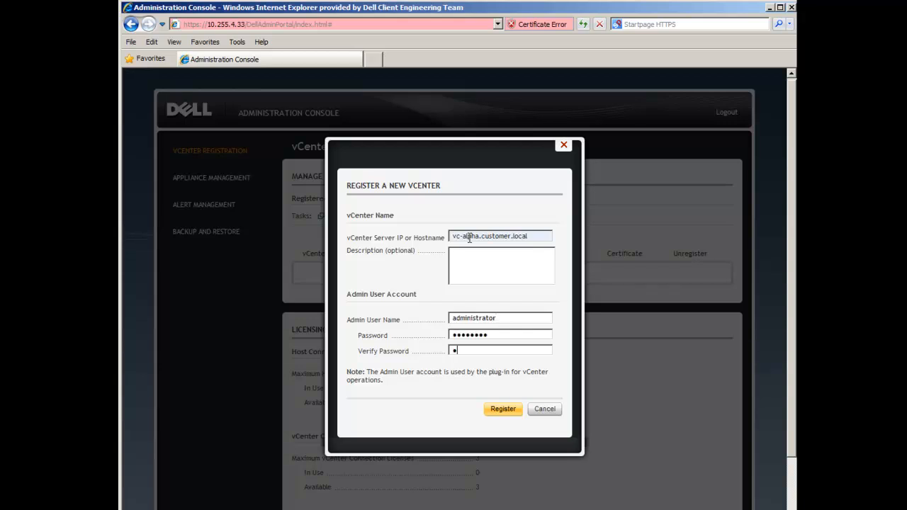
{"action": "left_click", "coordinate": [502, 408]}
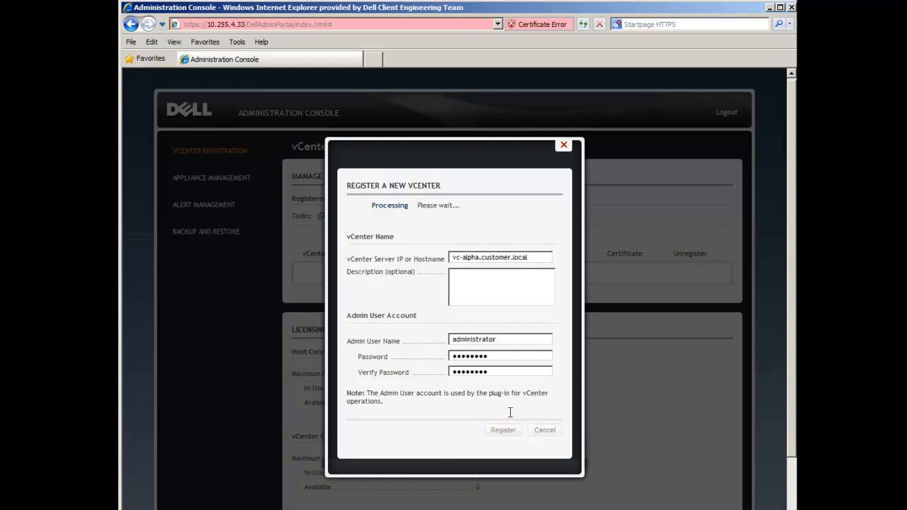
{"action": "left_click", "coordinate": [502, 430]}
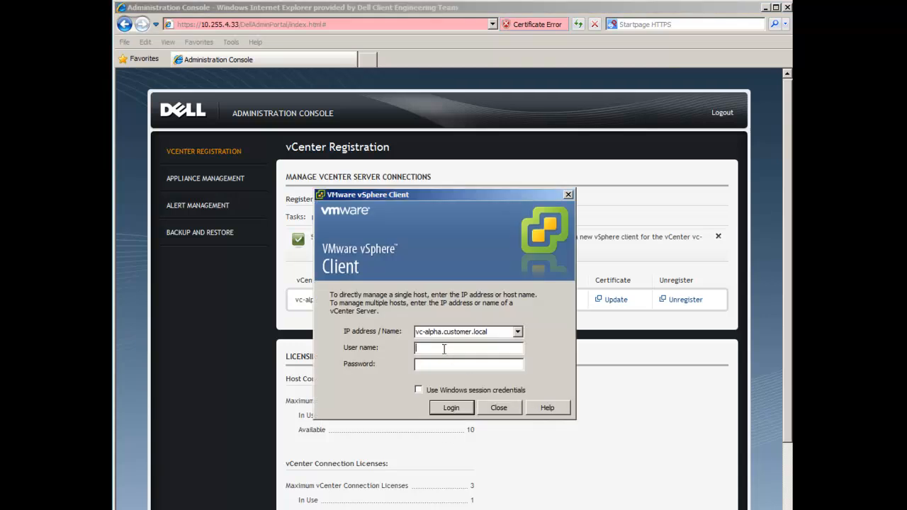
- Log in to vc-alpha, ignore the certificate warning, and open host 2459jn1's Dell Server Management
{"action": "left_click", "coordinate": [450, 407]}
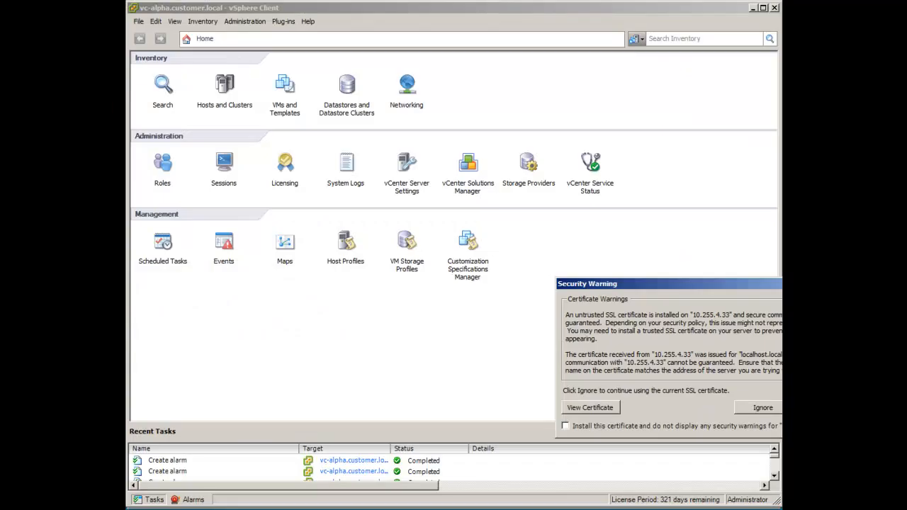
{"action": "left_click", "coordinate": [761, 407]}
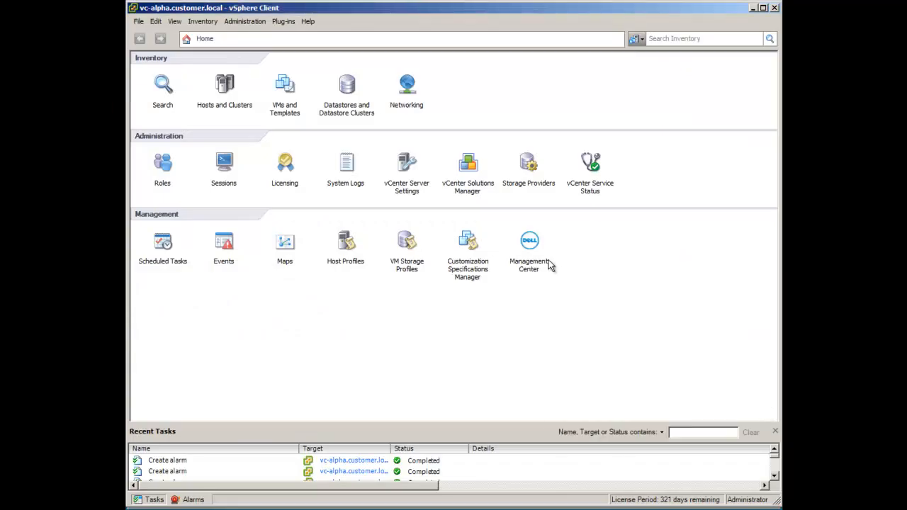
{"action": "mouse_move", "coordinate": [529, 244]}
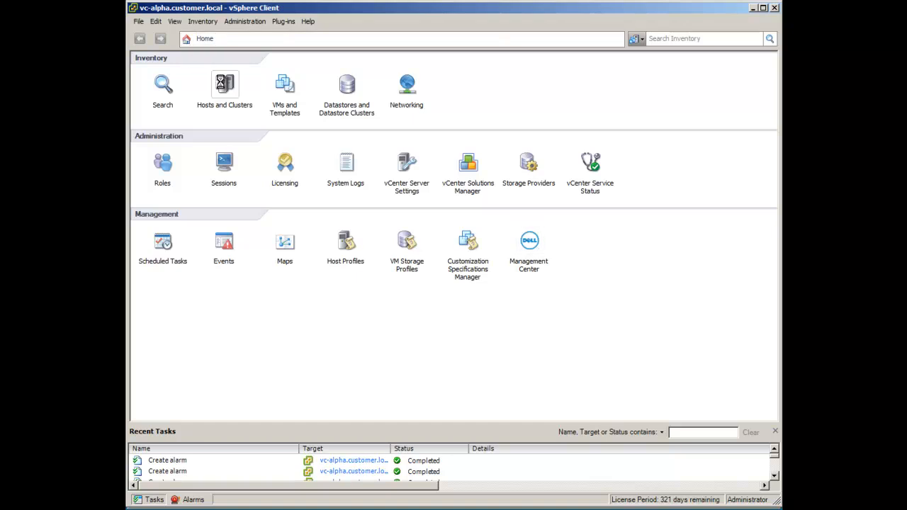
{"action": "left_click", "coordinate": [224, 84]}
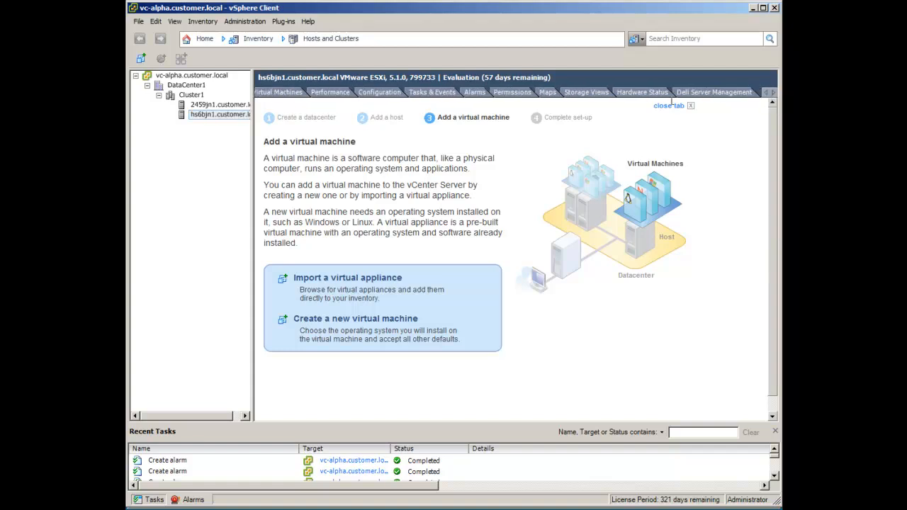
{"action": "mouse_move", "coordinate": [723, 98]}
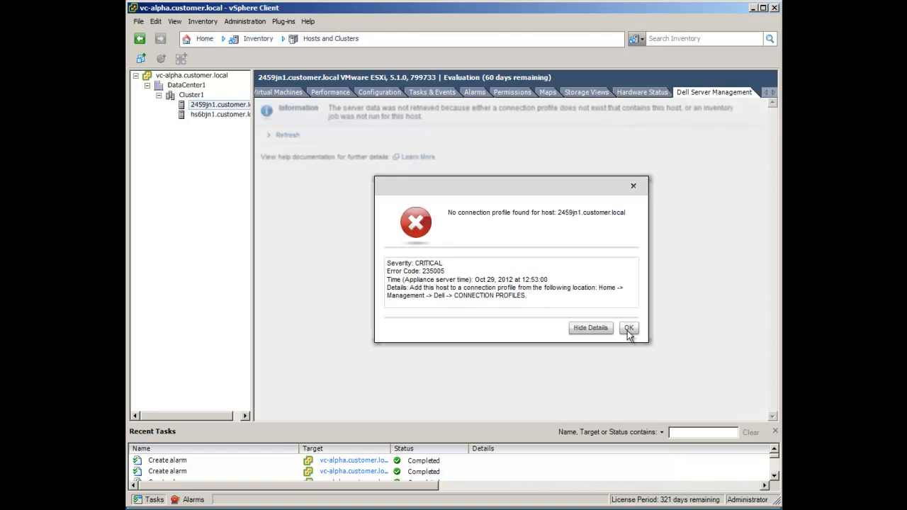
{"action": "left_click", "coordinate": [628, 328]}
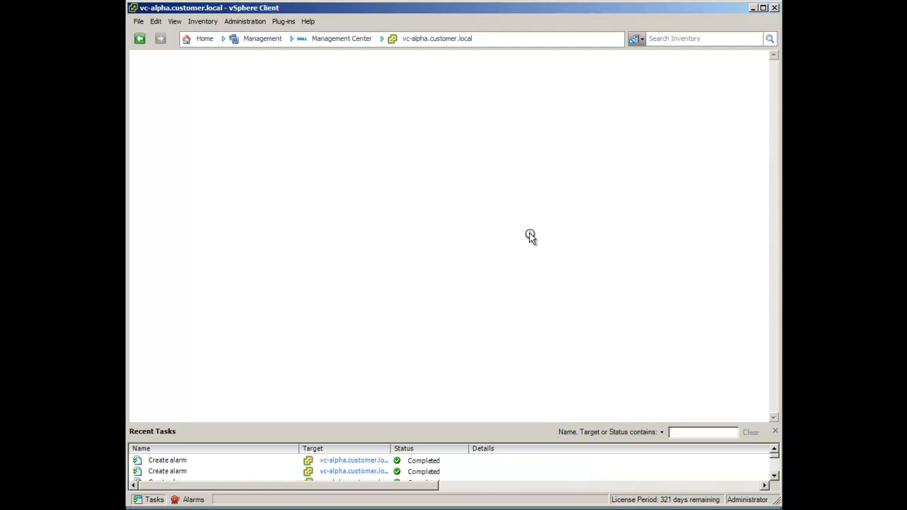
{"action": "mouse_move", "coordinate": [387, 414]}
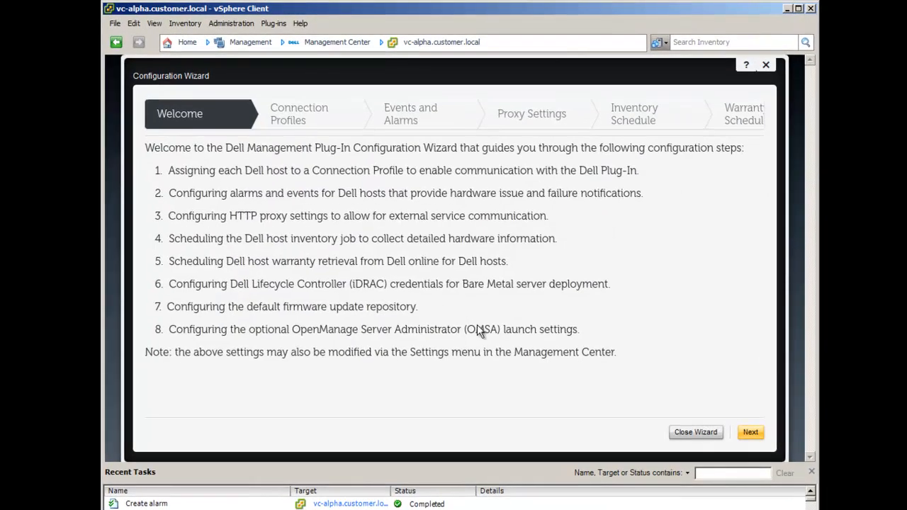
{"action": "mouse_move", "coordinate": [653, 416]}
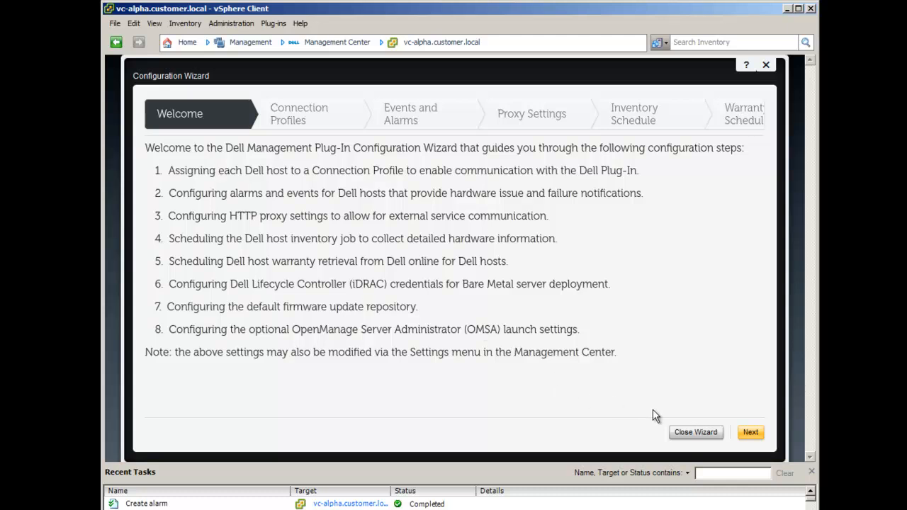
- Advance the Dell configuration wizard past Welcome to the empty Connection Profiles step
{"action": "left_click", "coordinate": [749, 432]}
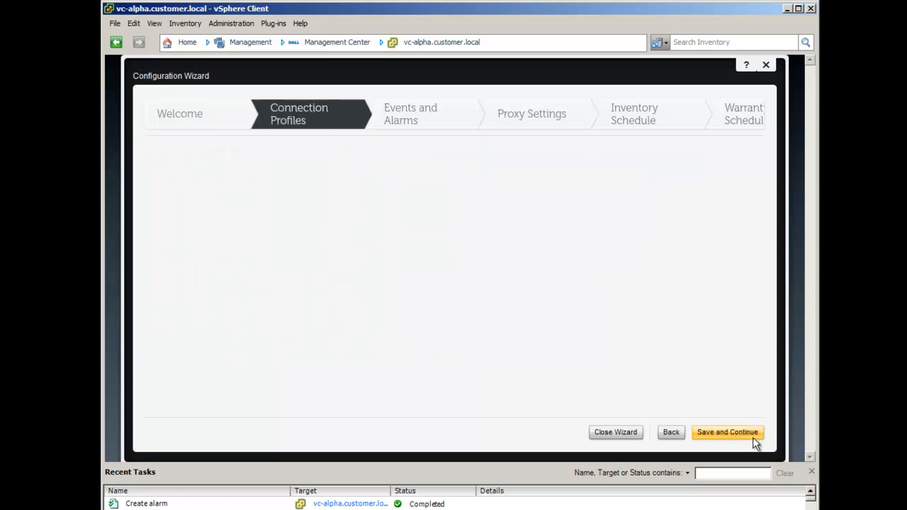
{"action": "left_click", "coordinate": [727, 432]}
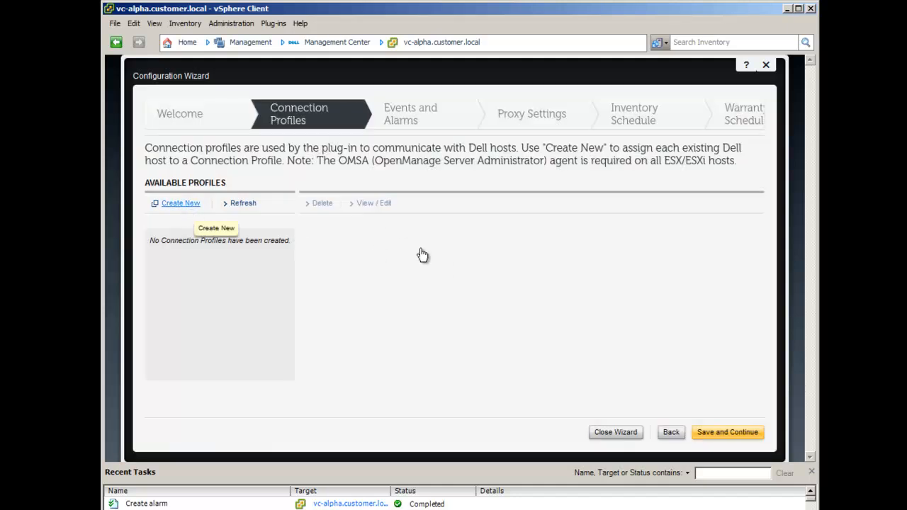
- Create and save ConnectionProfile1 covering all hosts under vc-alpha.customer.local
{"action": "left_click", "coordinate": [180, 203]}
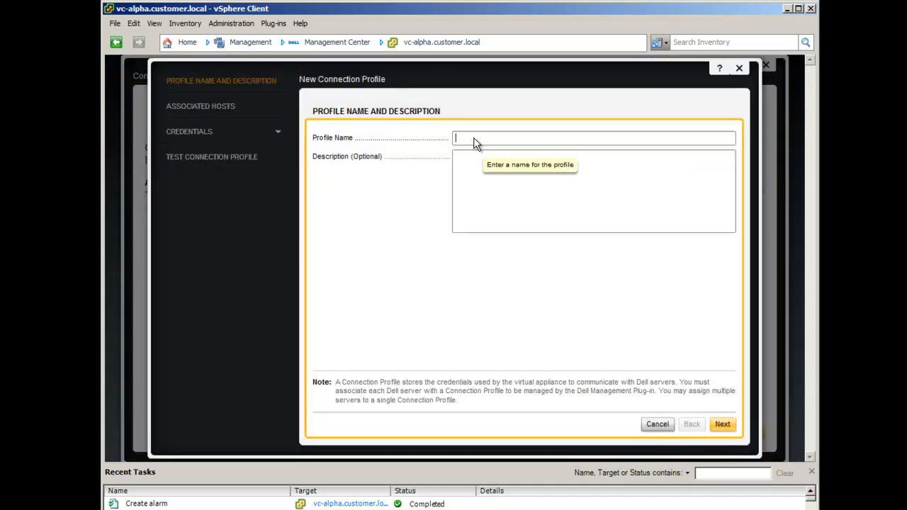
{"action": "type", "text": "ConnectionProfile1"}
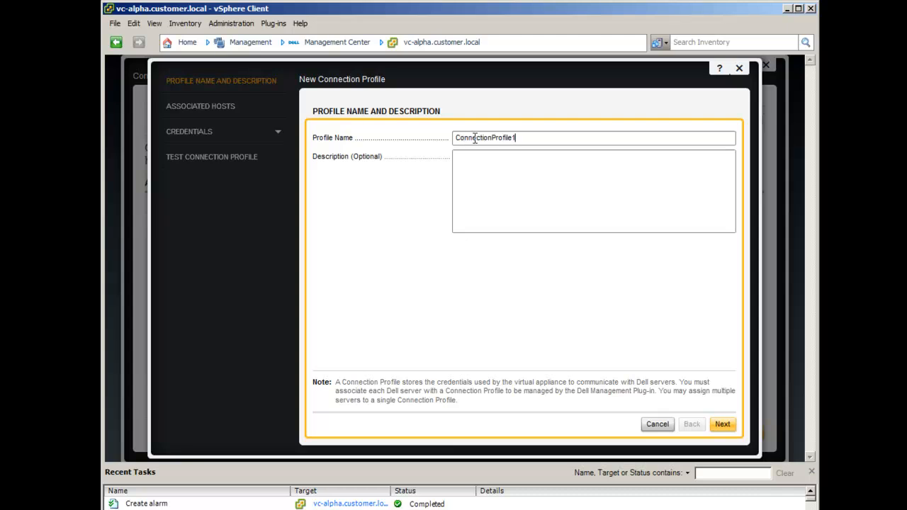
{"action": "left_click", "coordinate": [722, 424]}
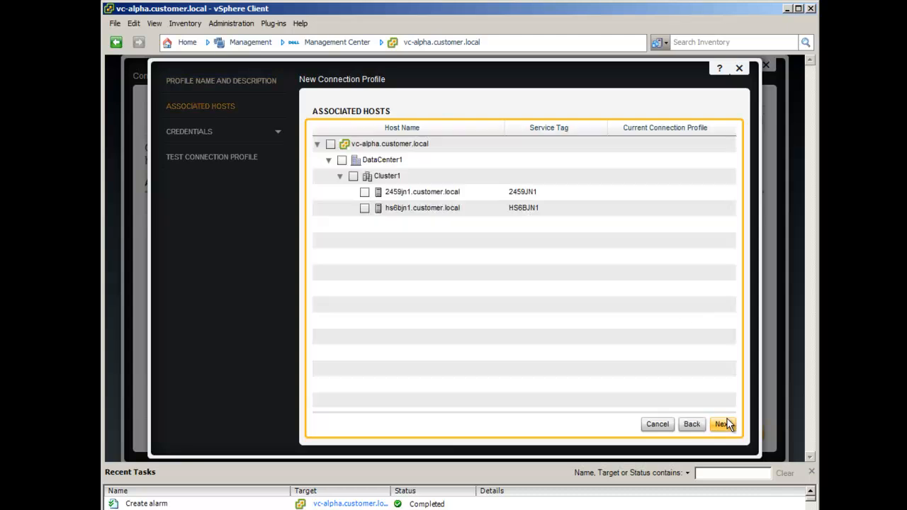
{"action": "left_click", "coordinate": [330, 144]}
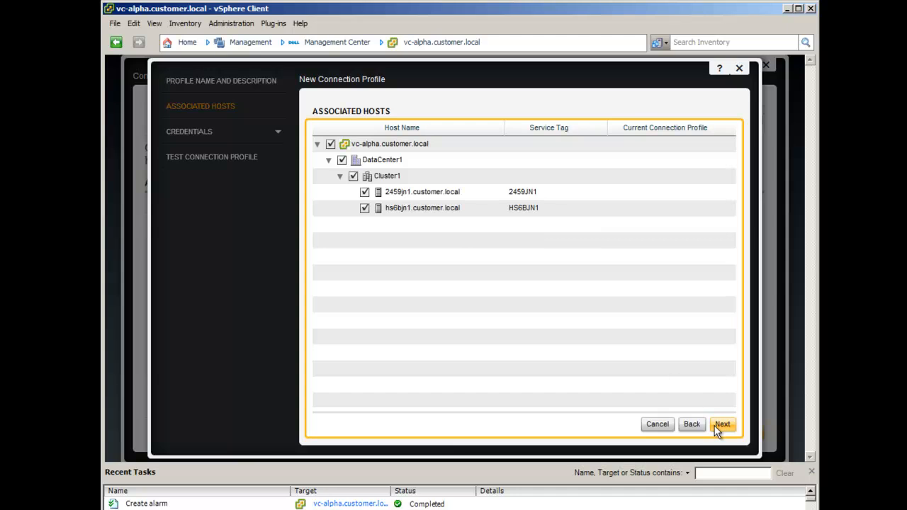
{"action": "left_click", "coordinate": [722, 423]}
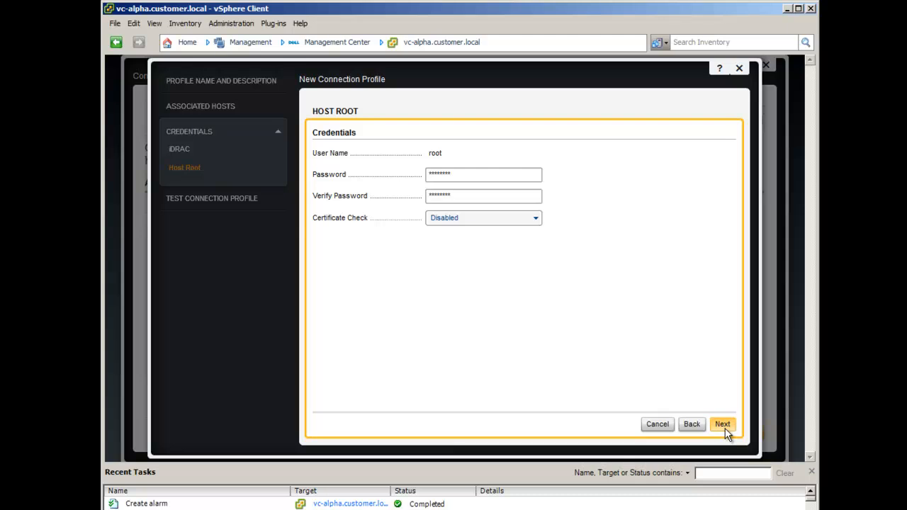
{"action": "left_click", "coordinate": [721, 424]}
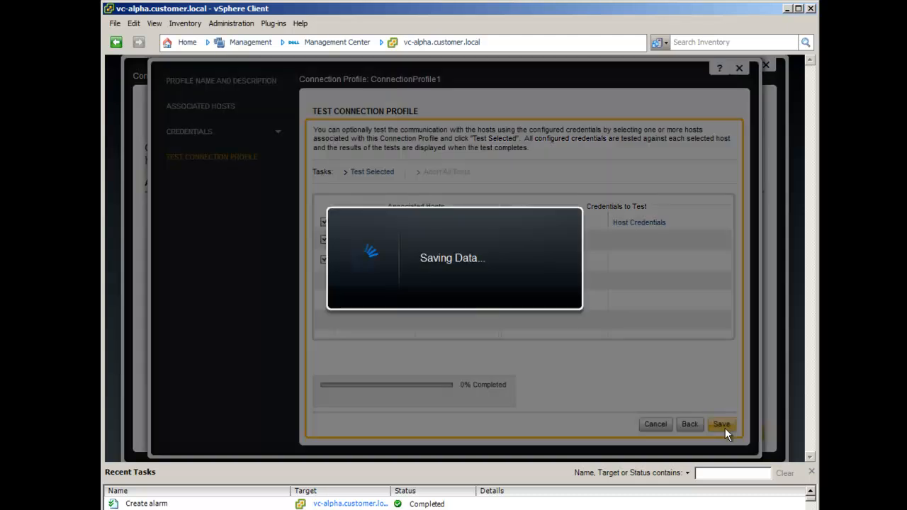
{"action": "left_click", "coordinate": [721, 423]}
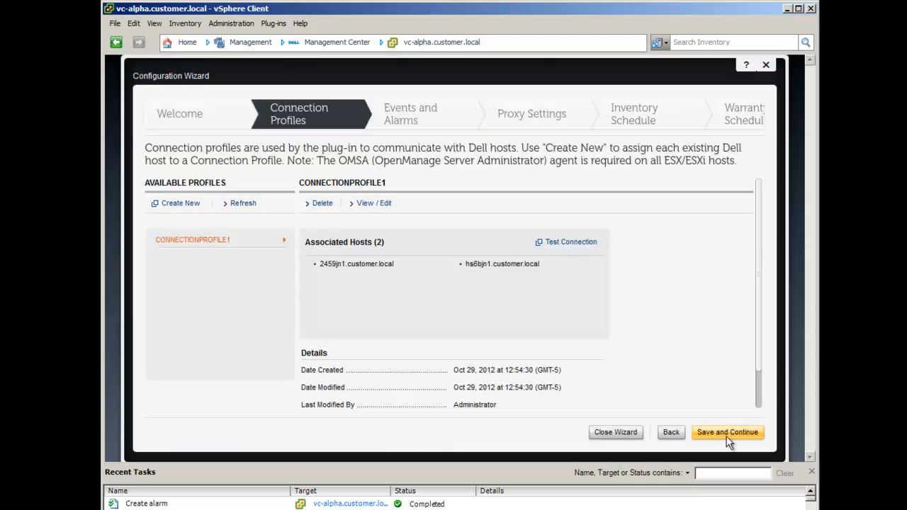
- Set events to Post all Events, enable Dell host alarms, and accept the maintenance warning
{"action": "left_click", "coordinate": [727, 432]}
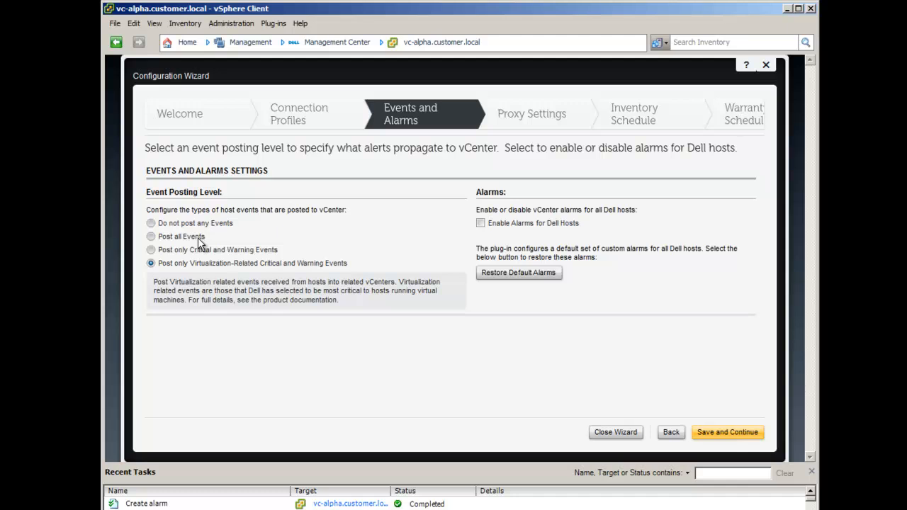
{"action": "mouse_move", "coordinate": [198, 240]}
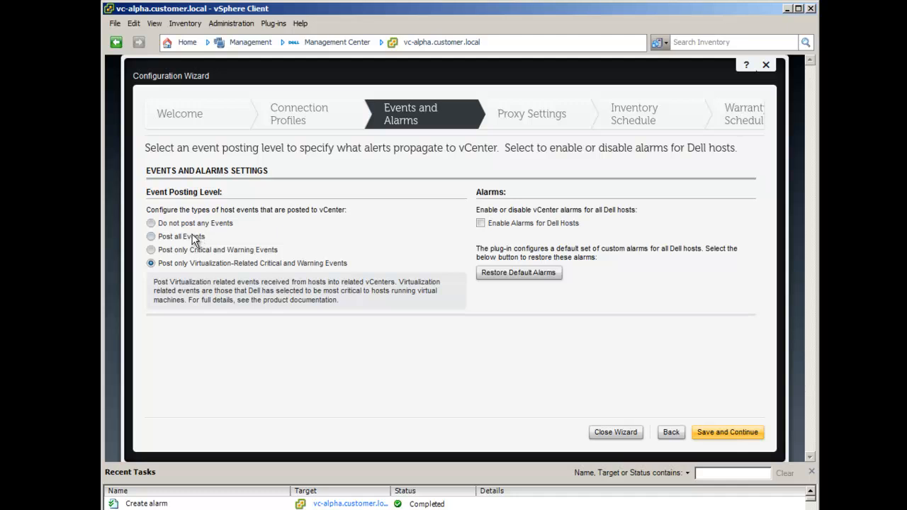
{"action": "mouse_move", "coordinate": [195, 239]}
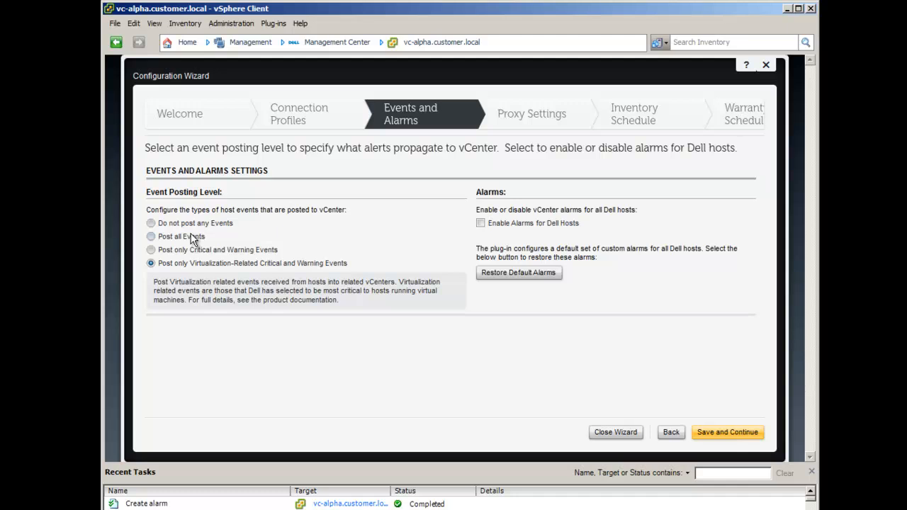
{"action": "left_click", "coordinate": [151, 235]}
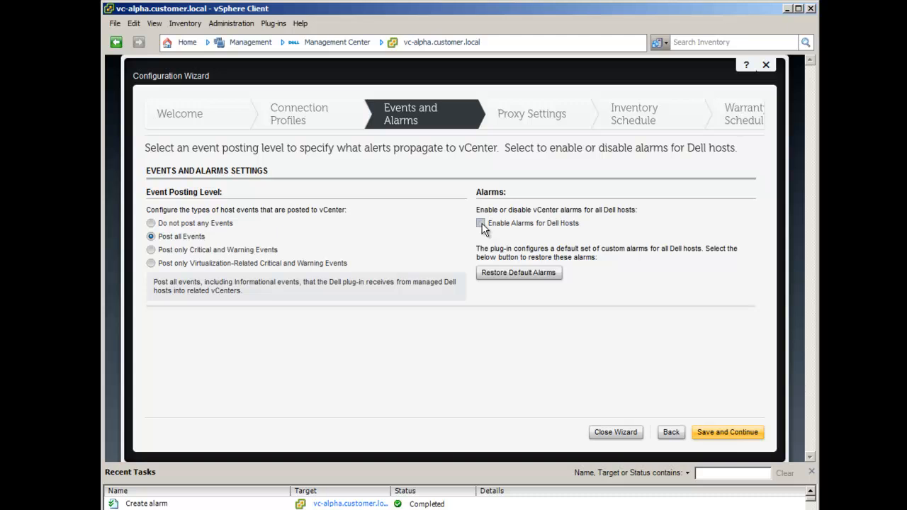
{"action": "left_click", "coordinate": [480, 222]}
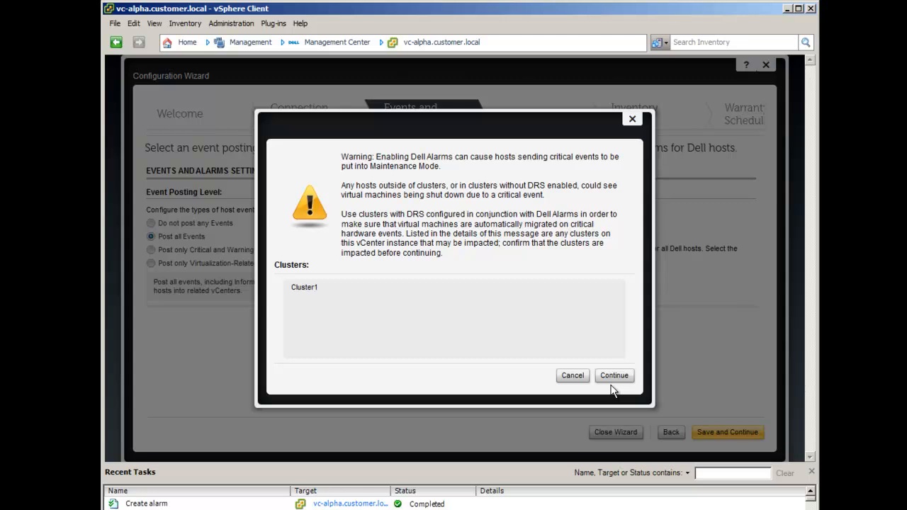
{"action": "left_click", "coordinate": [614, 376]}
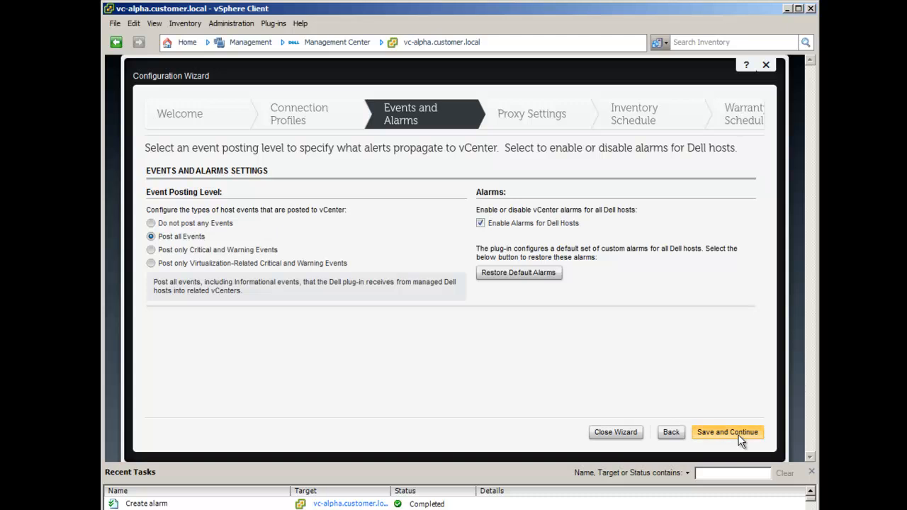
{"action": "left_click", "coordinate": [727, 432]}
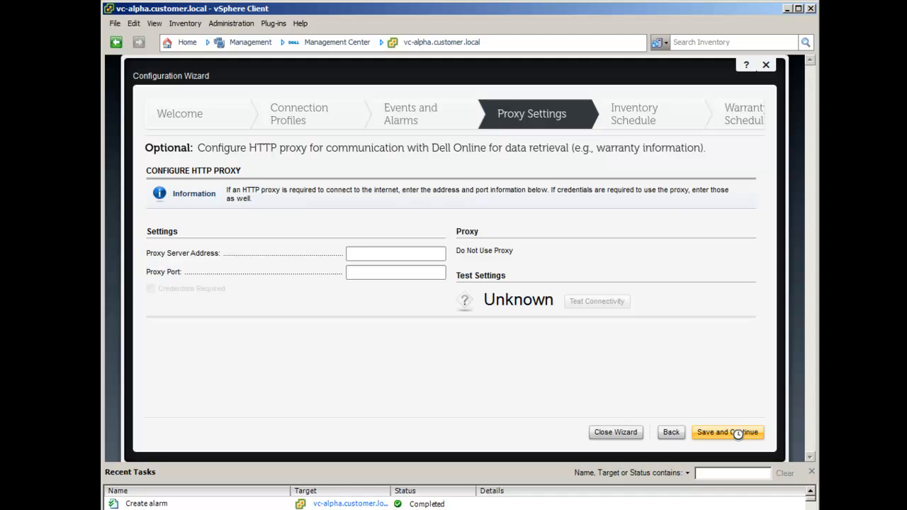
- Save empty proxy settings and keep the daily inventory and Sunday warranty schedules
{"action": "left_click", "coordinate": [726, 432]}
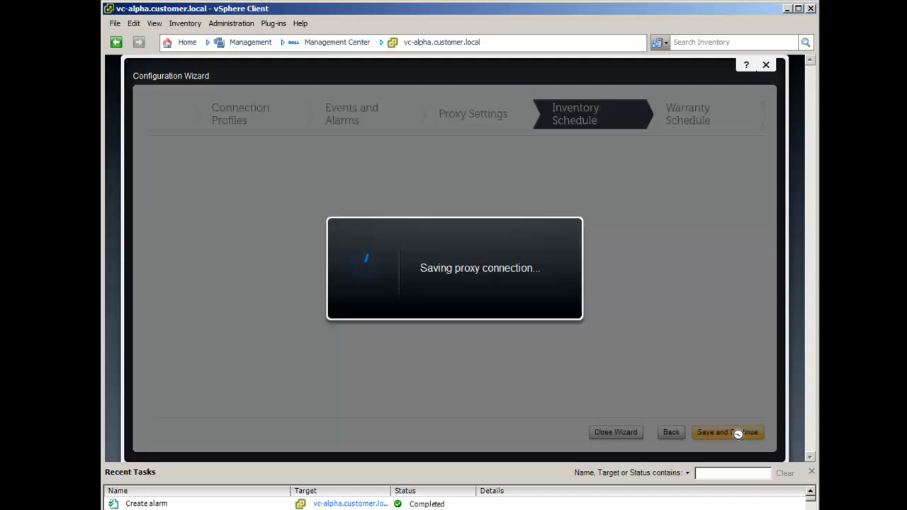
{"action": "left_click", "coordinate": [727, 432]}
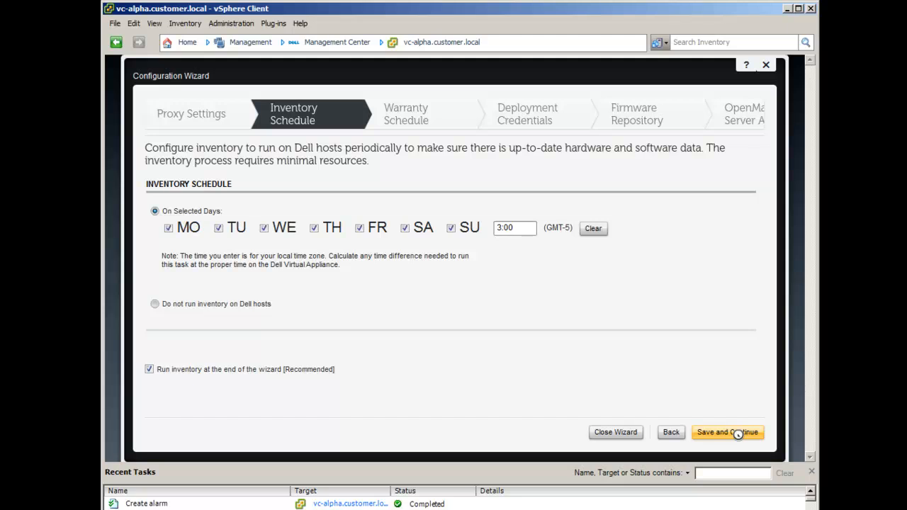
{"action": "left_click", "coordinate": [727, 432]}
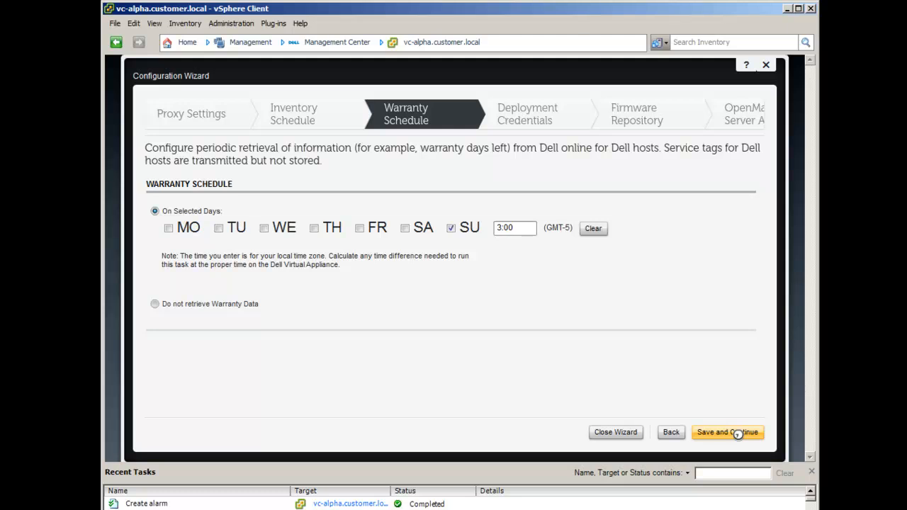
{"action": "left_click", "coordinate": [726, 432]}
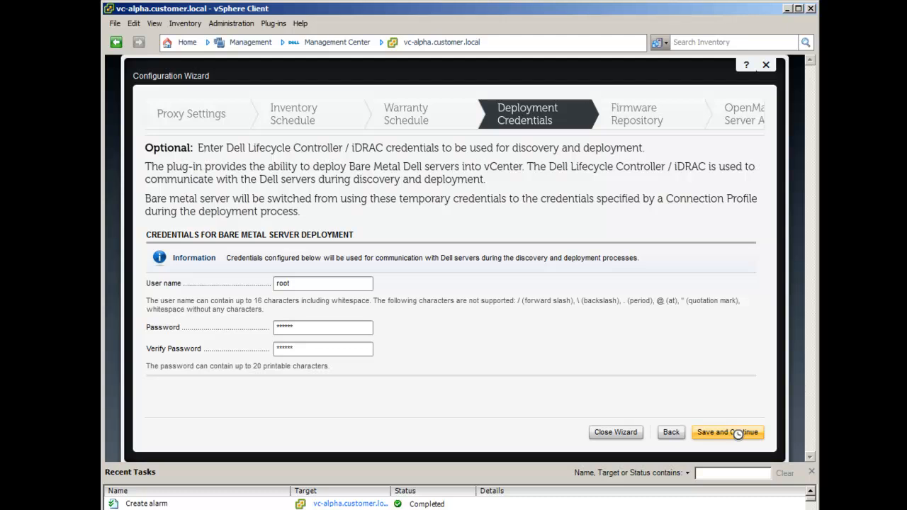
- Save deployment credentials and keep Dell Online as the firmware repository
{"action": "left_click", "coordinate": [728, 432]}
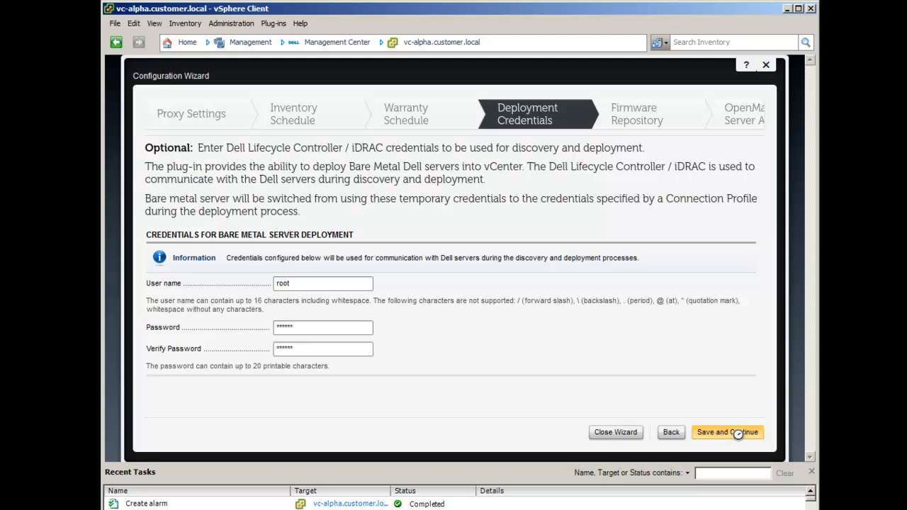
{"action": "left_click", "coordinate": [727, 432]}
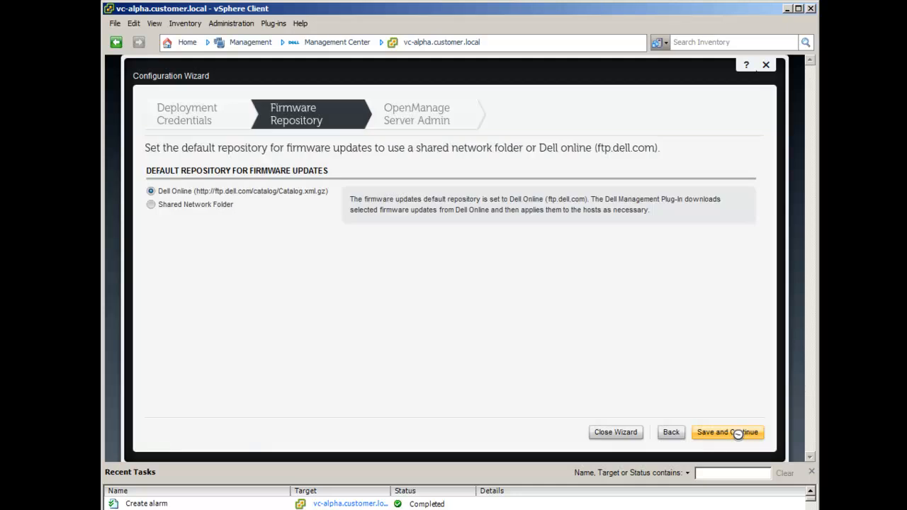
{"action": "left_click", "coordinate": [728, 432]}
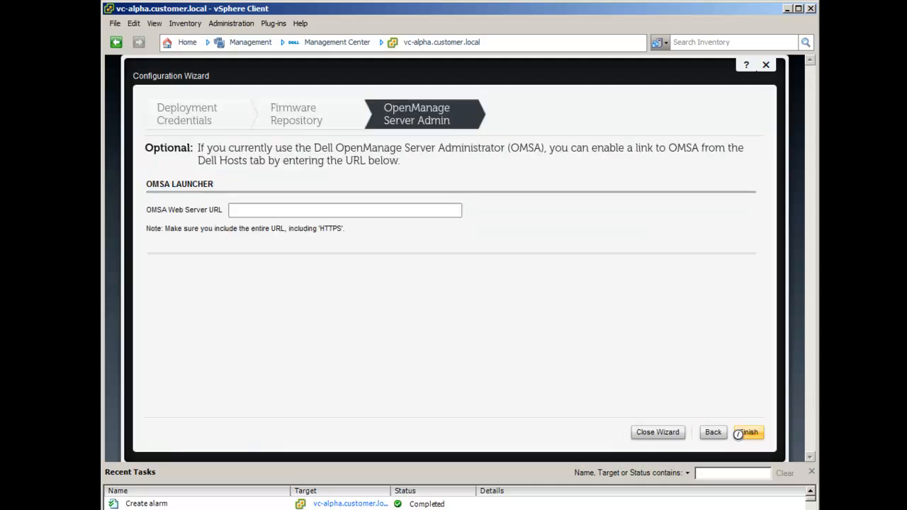
{"action": "left_click", "coordinate": [747, 432]}
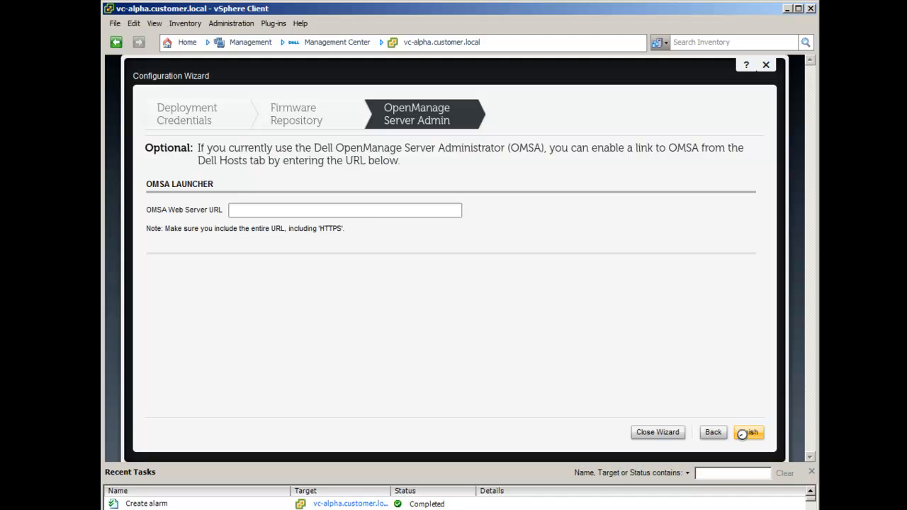
- Finish the wizard and go to Hosts and Clusters to view hs6bjn1's Dell overview
{"action": "left_click", "coordinate": [747, 432]}
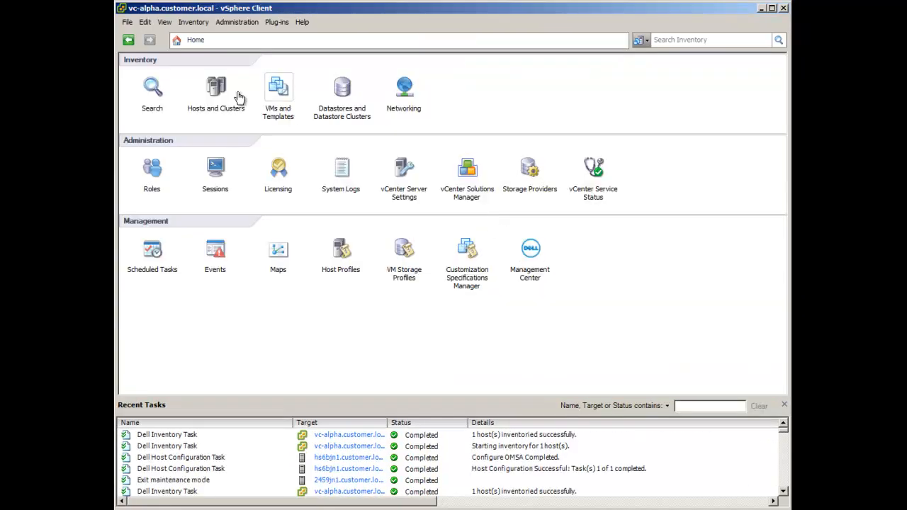
{"action": "left_click", "coordinate": [215, 92]}
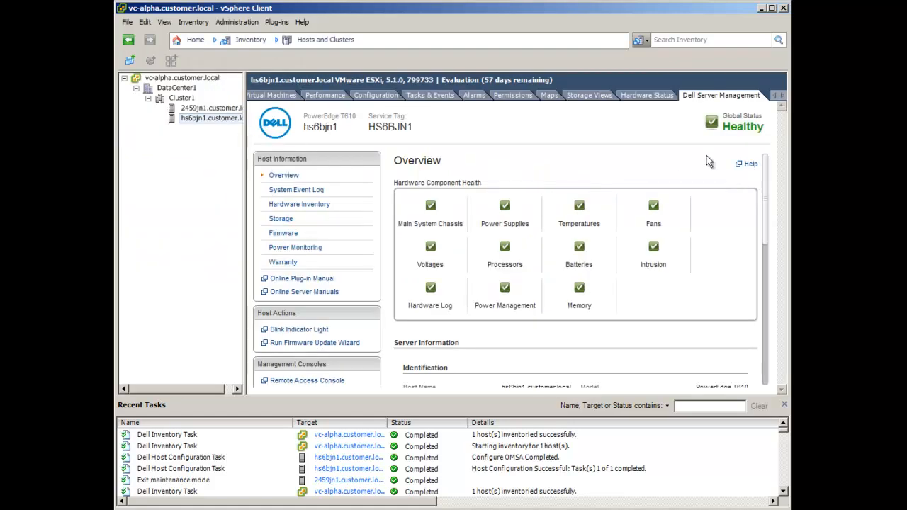
{"action": "mouse_move", "coordinate": [709, 161]}
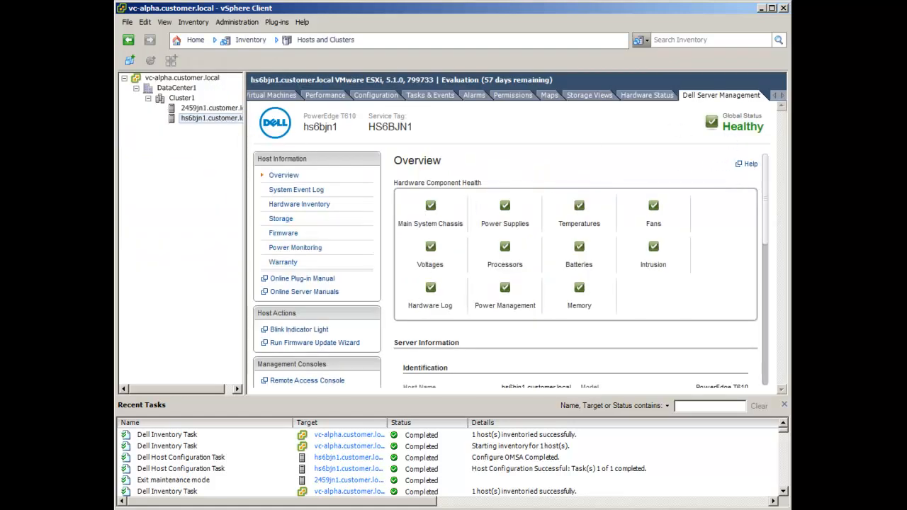